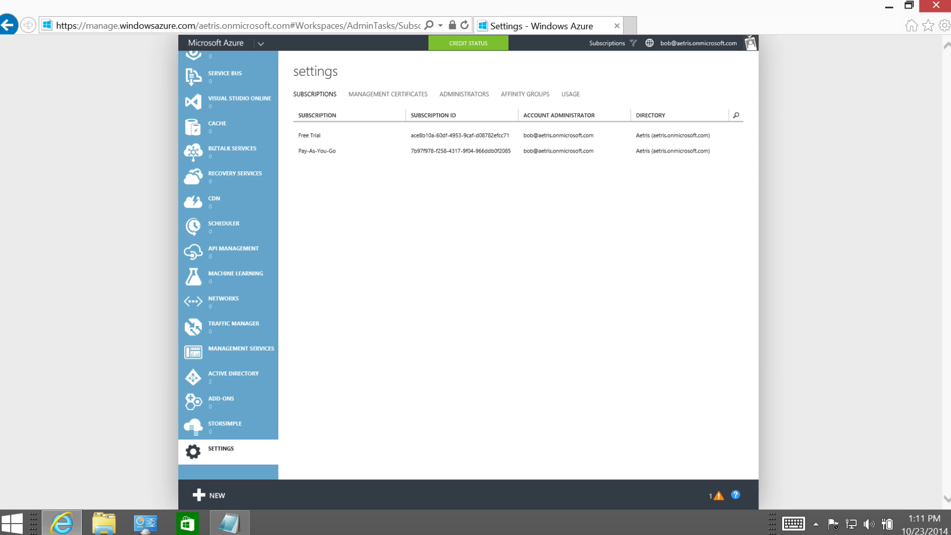
{"action": "mouse_move", "coordinate": [666, 51]}
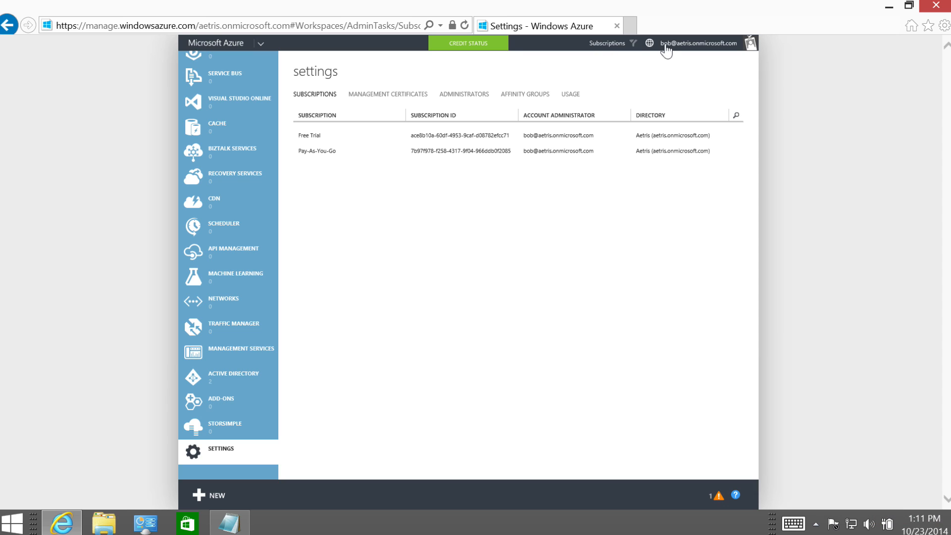
Step: Open the Account Center billing page from the signed-in account menu via View my bill
{"action": "left_click", "coordinate": [696, 44]}
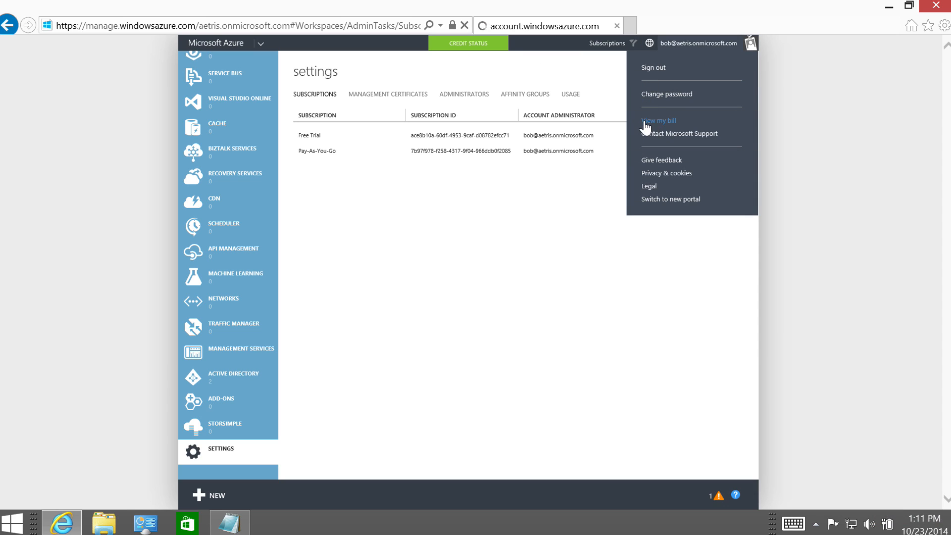
{"action": "left_click", "coordinate": [659, 119]}
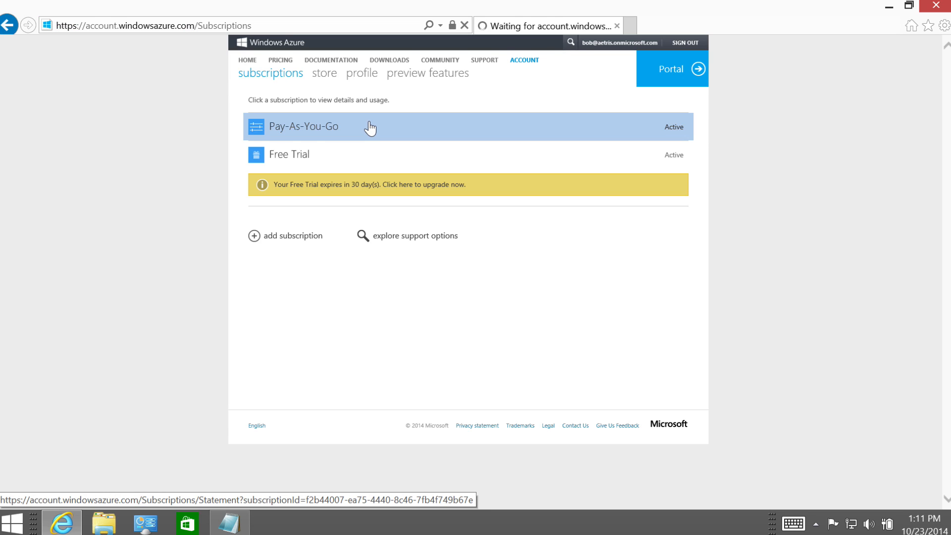
Step: Open the Pay-As-You-Go subscription summary and its Edit subscription details form
{"action": "left_click", "coordinate": [303, 126]}
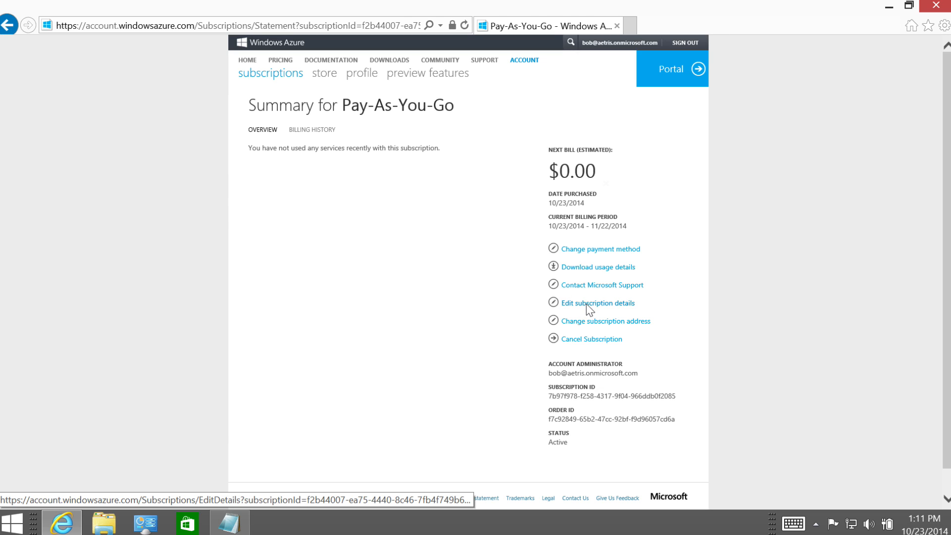
{"action": "left_click", "coordinate": [598, 304]}
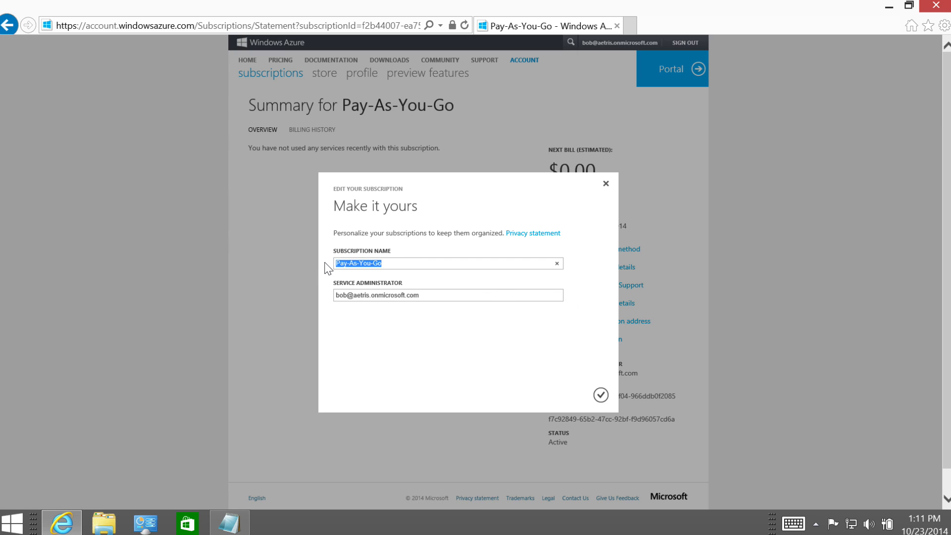
Step: Rename the subscription to 'Sales Subscription' and save the change
{"action": "type", "text": "Sales Subscription"}
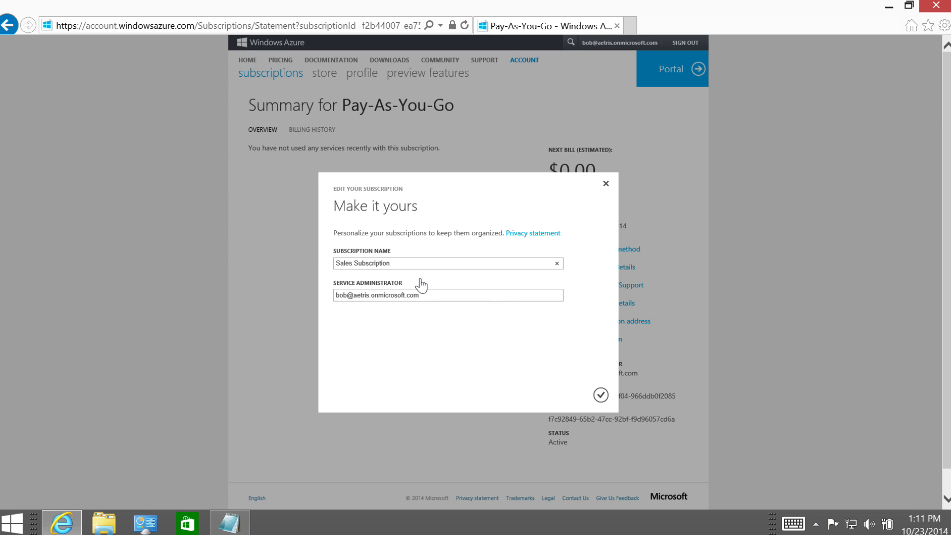
{"action": "left_click", "coordinate": [439, 295]}
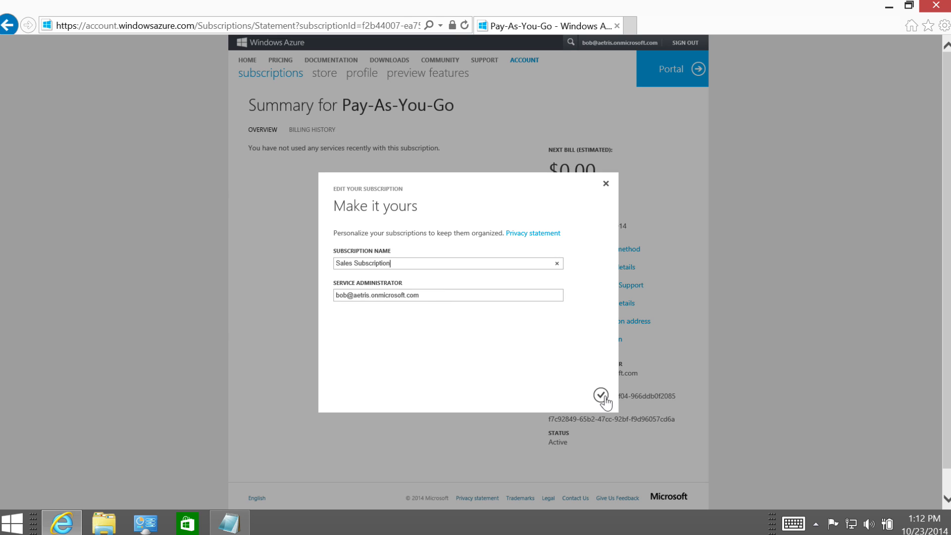
{"action": "left_click", "coordinate": [600, 395]}
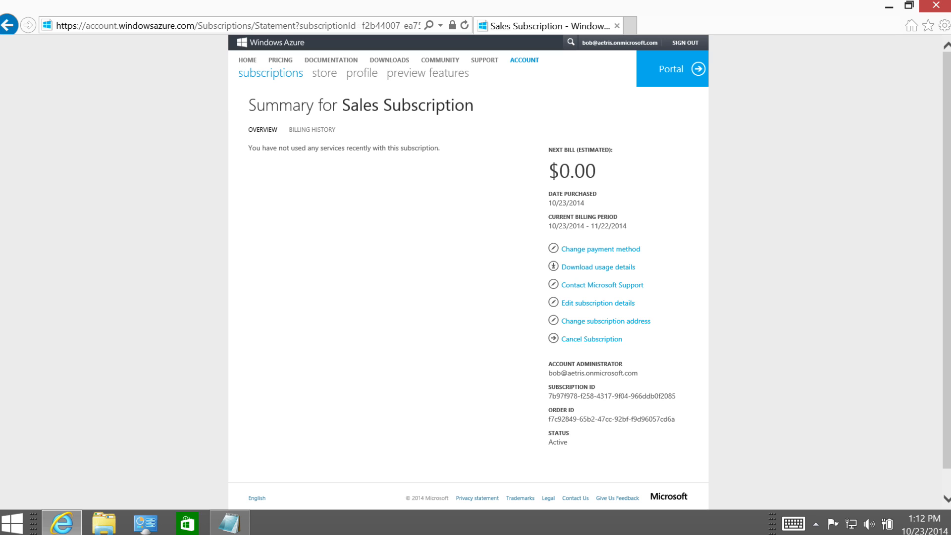
{"action": "mouse_move", "coordinate": [337, 195]}
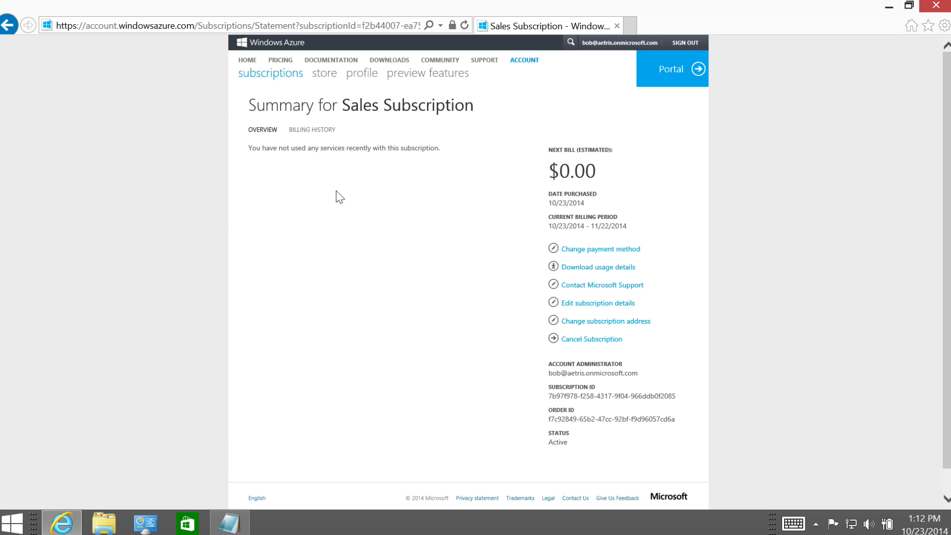
{"action": "mouse_move", "coordinate": [606, 40]}
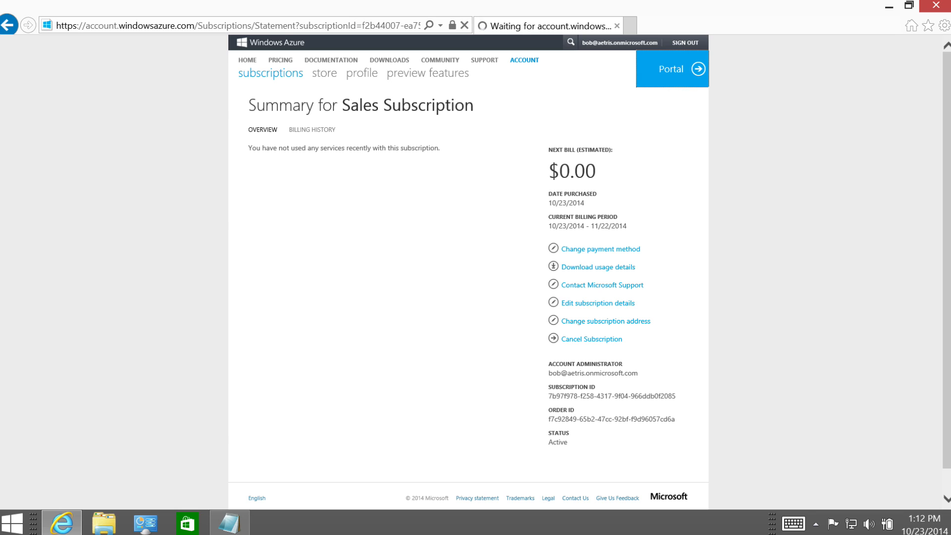
{"action": "left_click", "coordinate": [680, 70]}
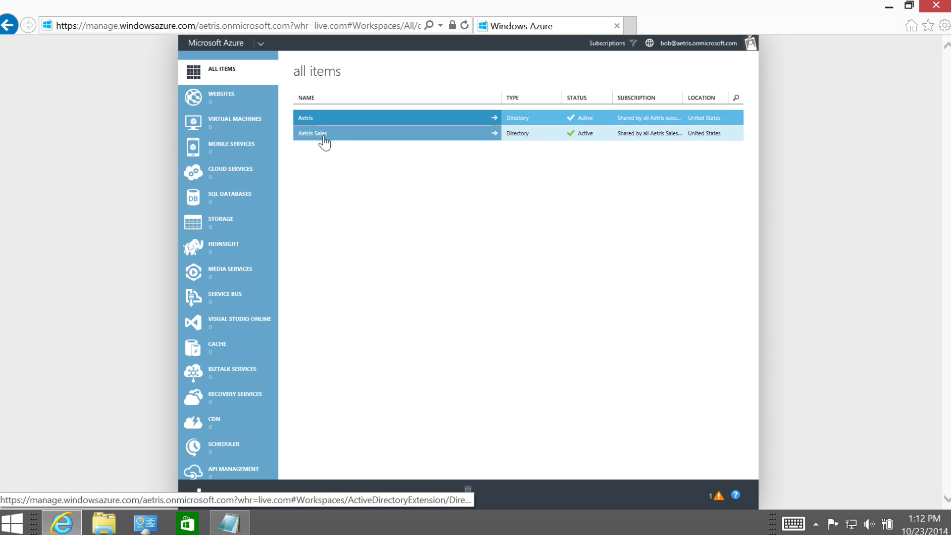
{"action": "left_click", "coordinate": [317, 133]}
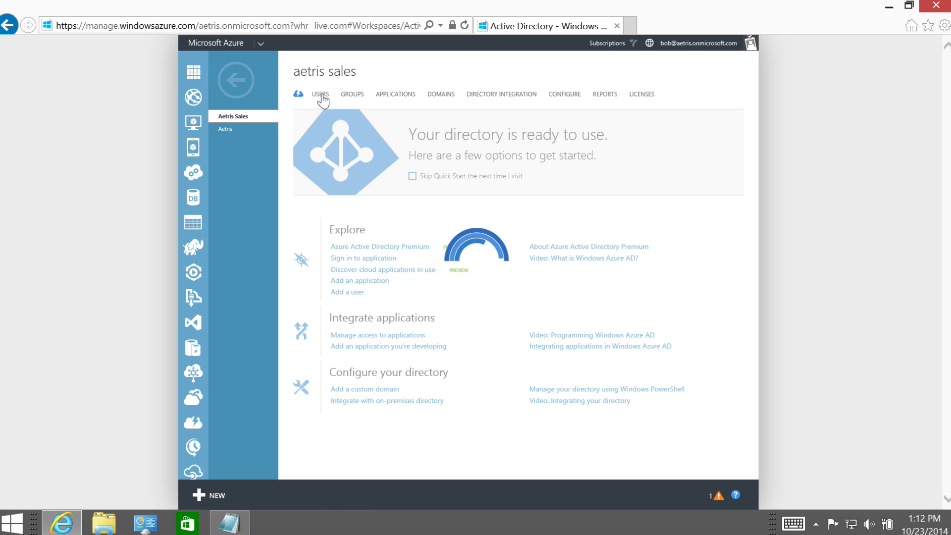
{"action": "left_click", "coordinate": [320, 94]}
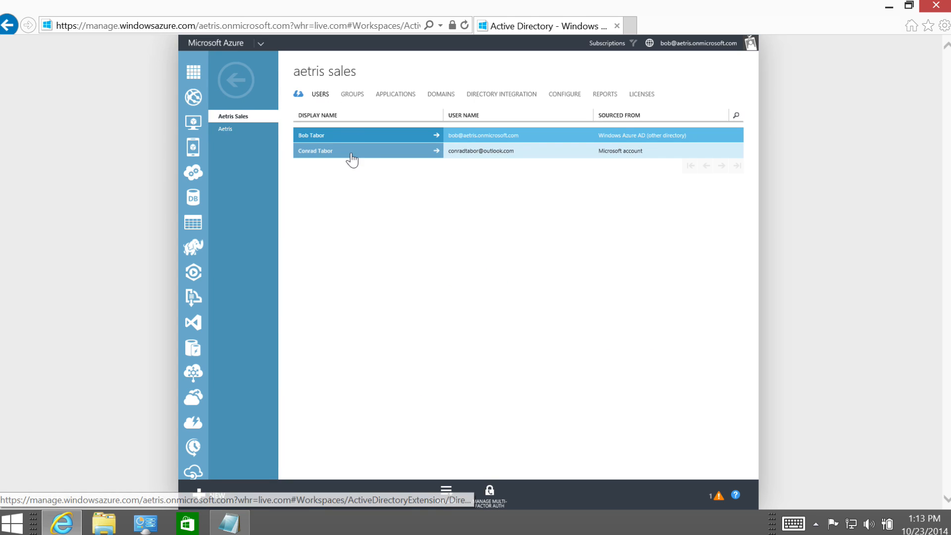
{"action": "left_click", "coordinate": [341, 151]}
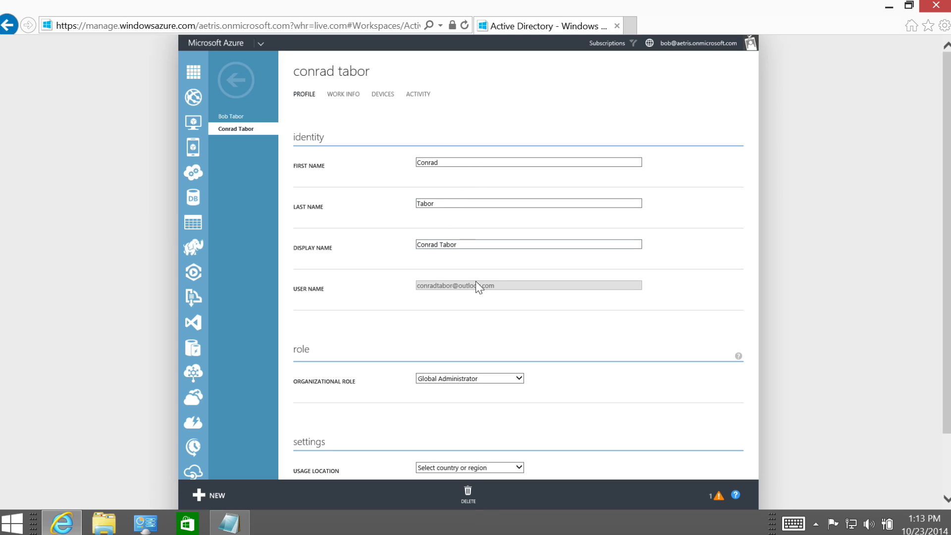
{"action": "mouse_move", "coordinate": [510, 307]}
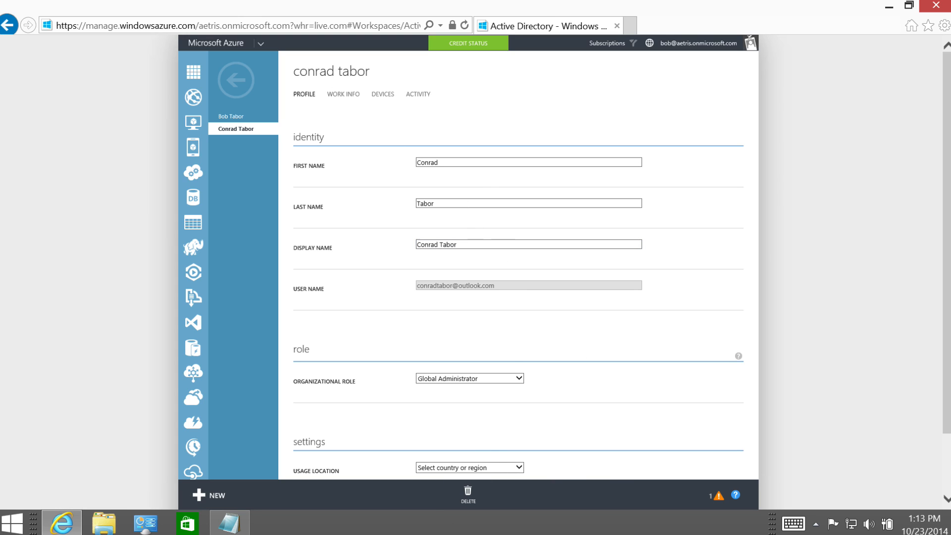
{"action": "left_click", "coordinate": [236, 79]}
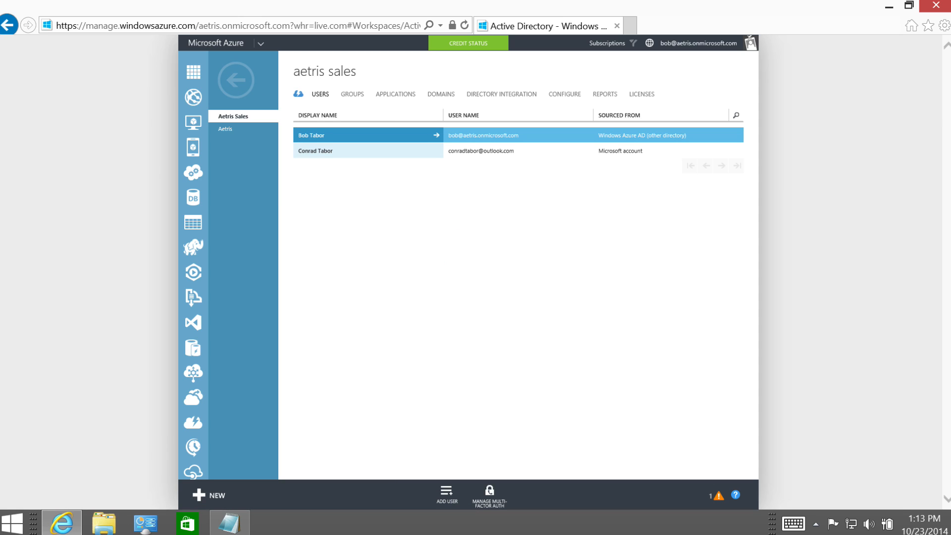
{"action": "mouse_move", "coordinate": [473, 13]}
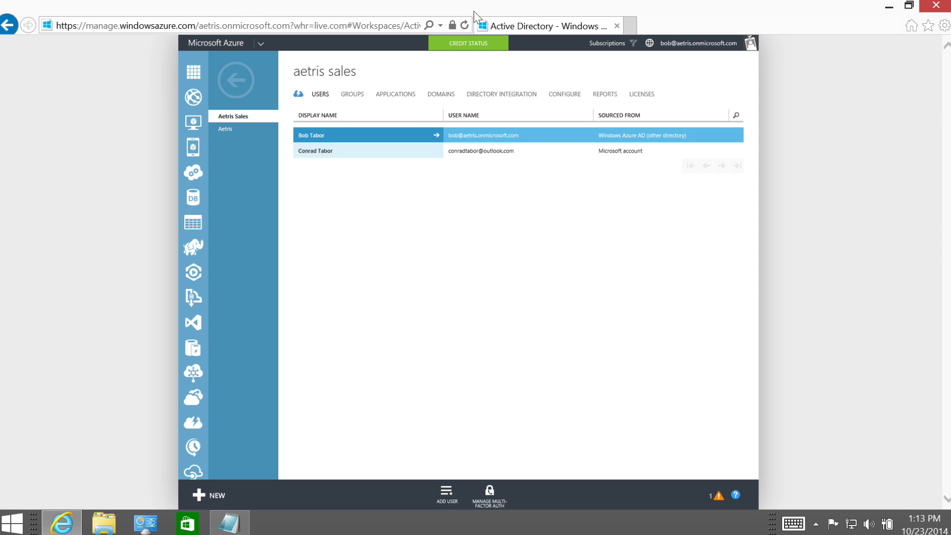
{"action": "mouse_move", "coordinate": [321, 162]}
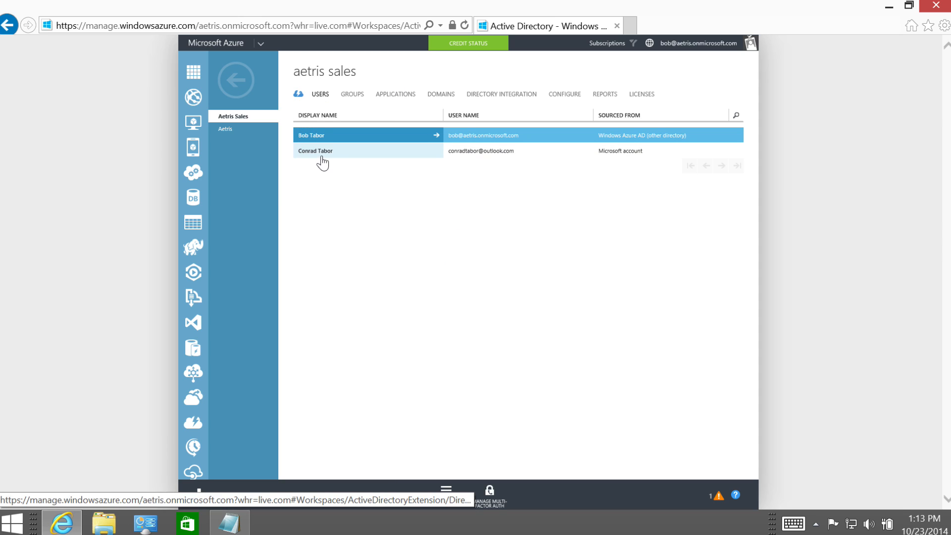
{"action": "left_click", "coordinate": [321, 150]}
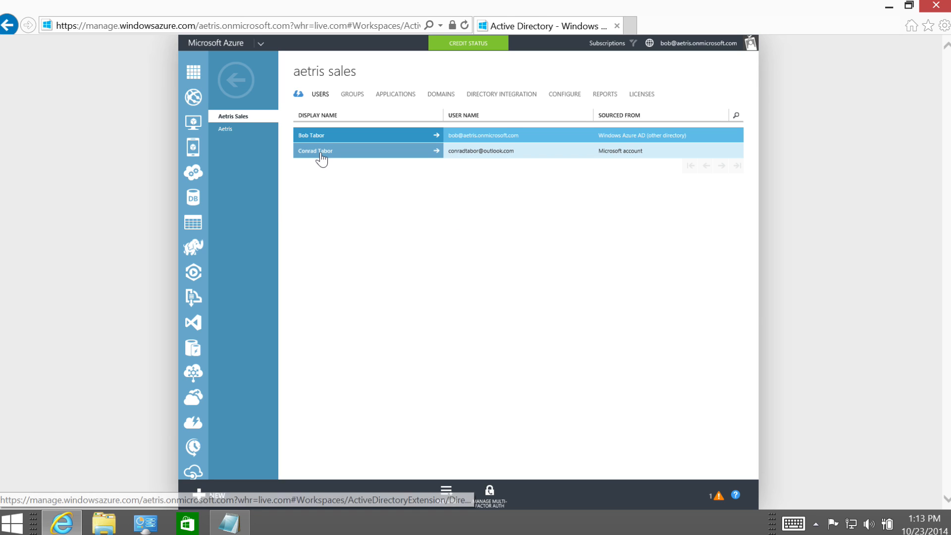
{"action": "left_click", "coordinate": [317, 150]}
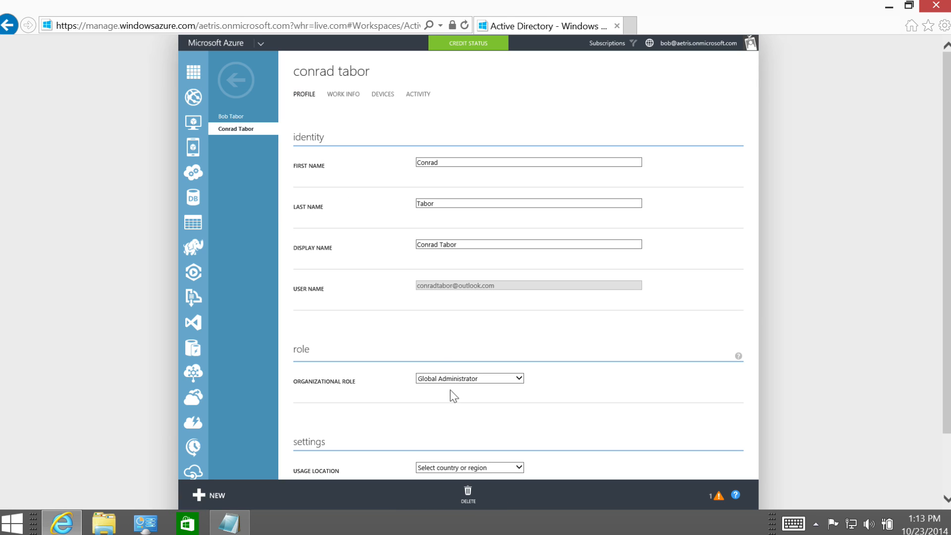
{"action": "mouse_move", "coordinate": [311, 394]}
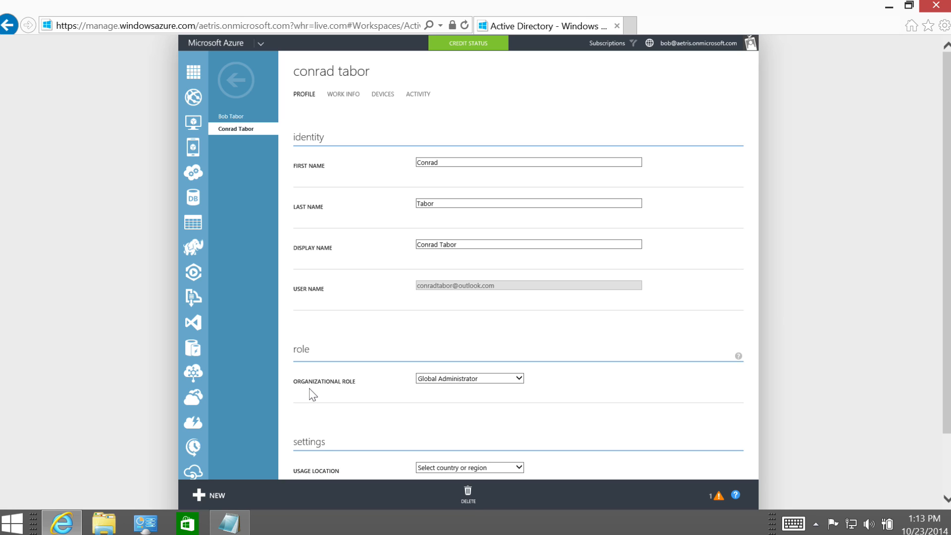
{"action": "mouse_move", "coordinate": [234, 87]}
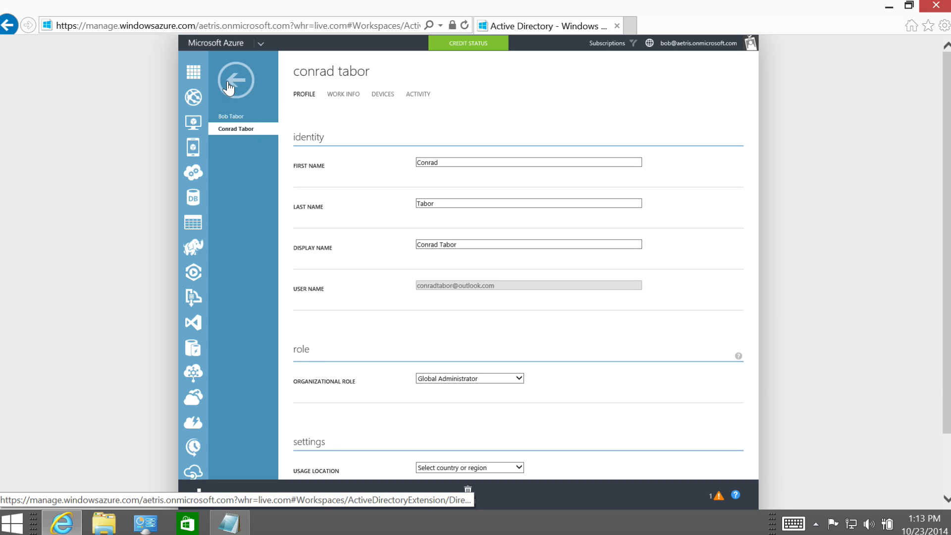
{"action": "left_click", "coordinate": [236, 79]}
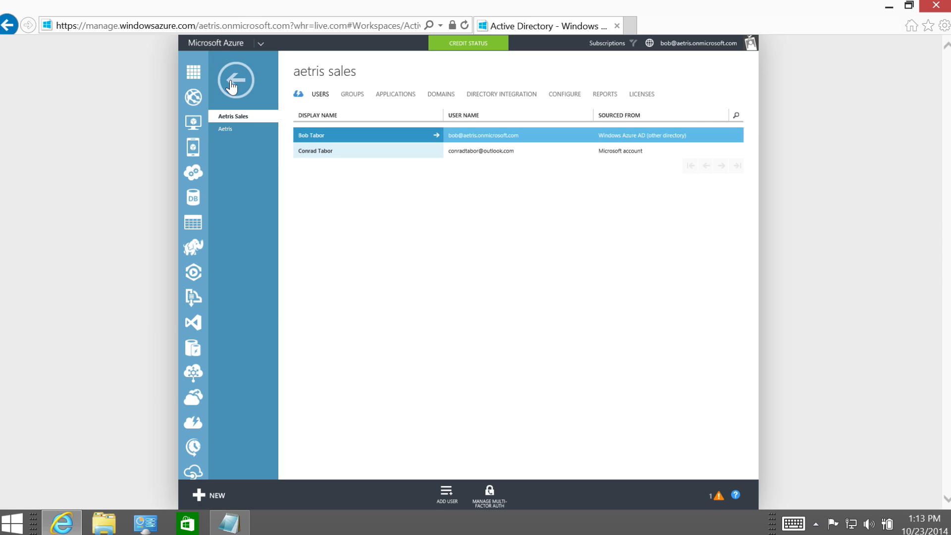
{"action": "mouse_move", "coordinate": [166, 305]}
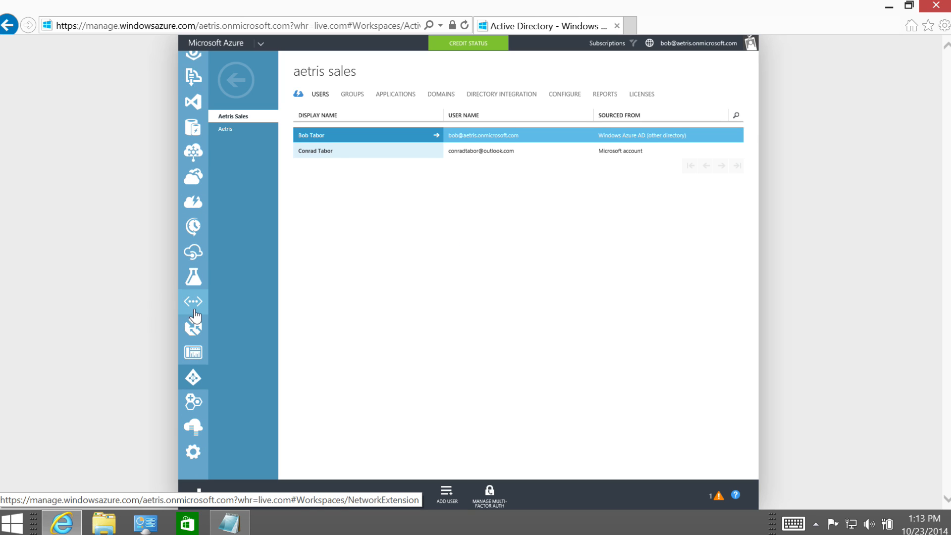
{"action": "mouse_move", "coordinate": [192, 301]}
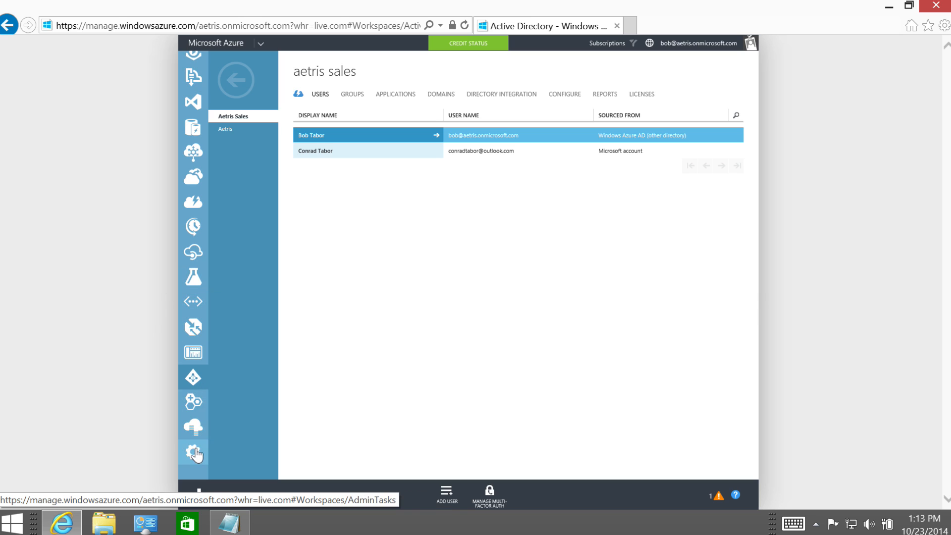
{"action": "mouse_move", "coordinate": [193, 454]}
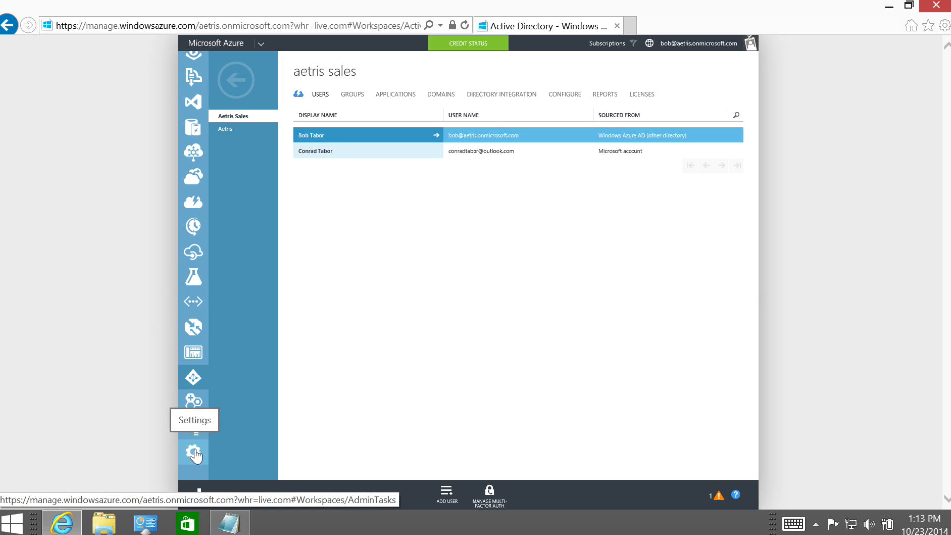
Step: Start adding a co-administrator from the Settings Administrators list
{"action": "left_click", "coordinate": [192, 451]}
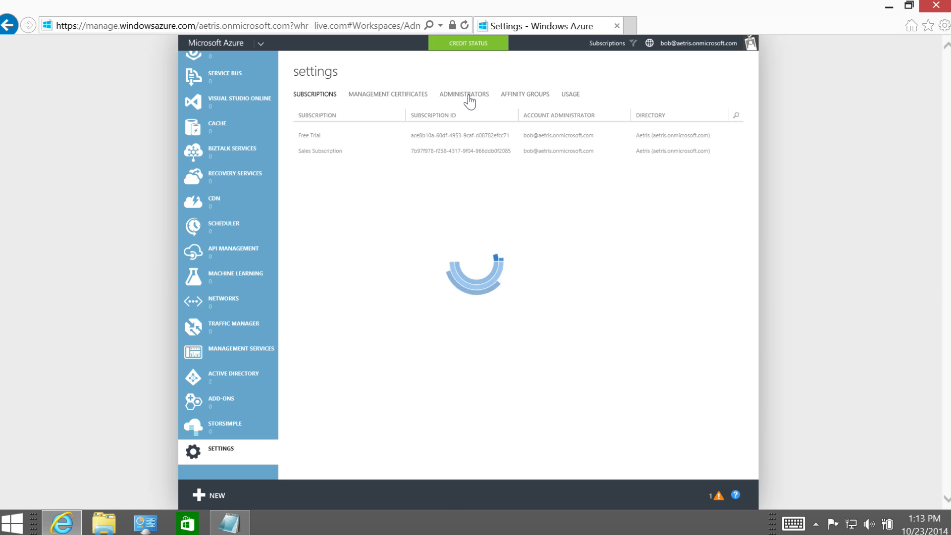
{"action": "left_click", "coordinate": [464, 94]}
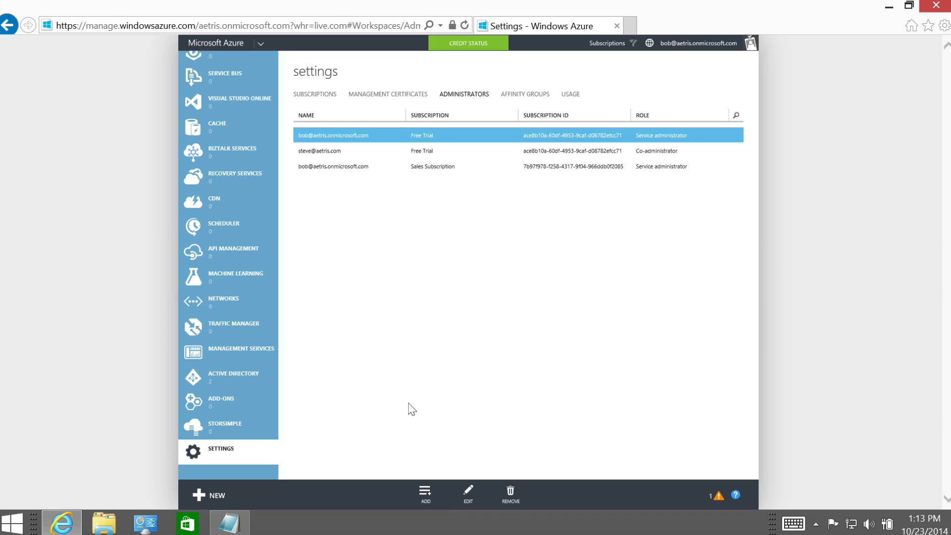
{"action": "left_click", "coordinate": [425, 491]}
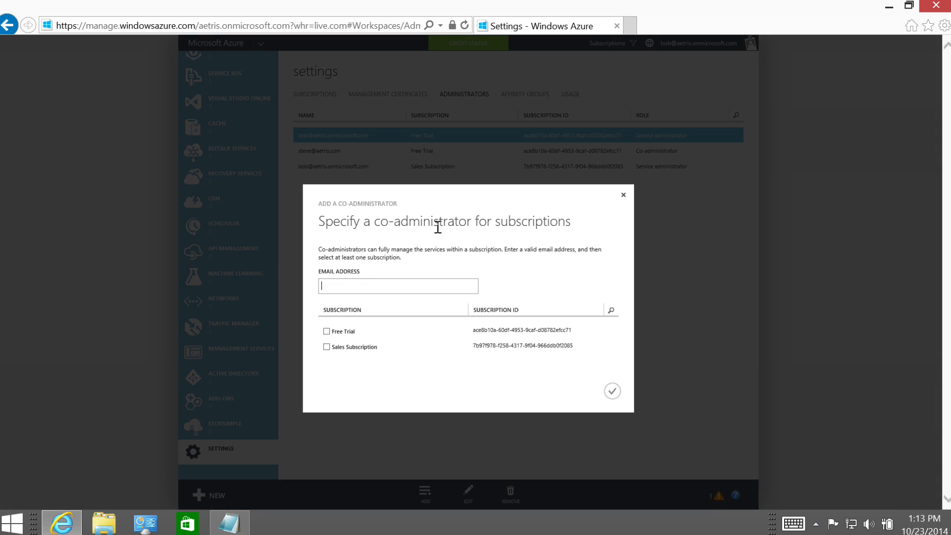
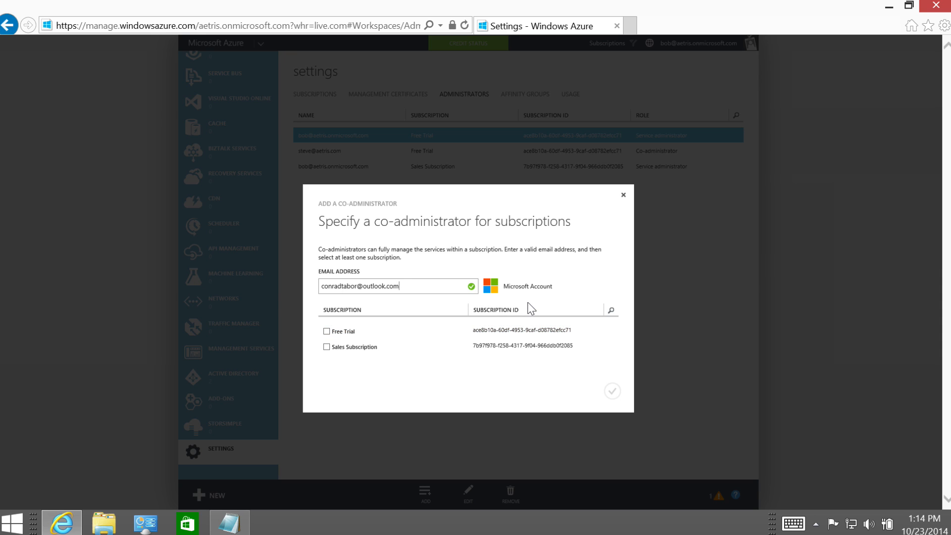
Step: Add the outlook.com account as co-administrator of Sales Subscription and acknowledge the success notice
{"action": "mouse_move", "coordinate": [494, 270]}
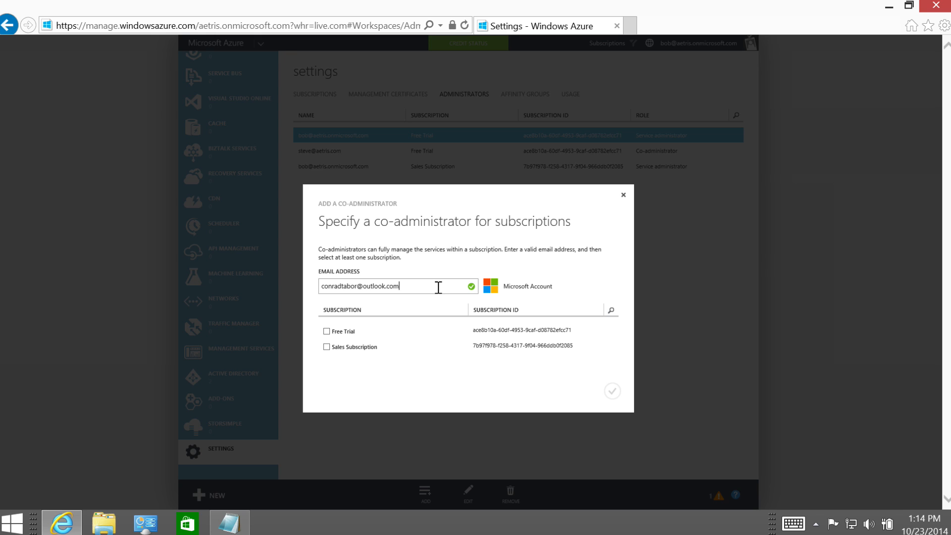
{"action": "left_click", "coordinate": [326, 347]}
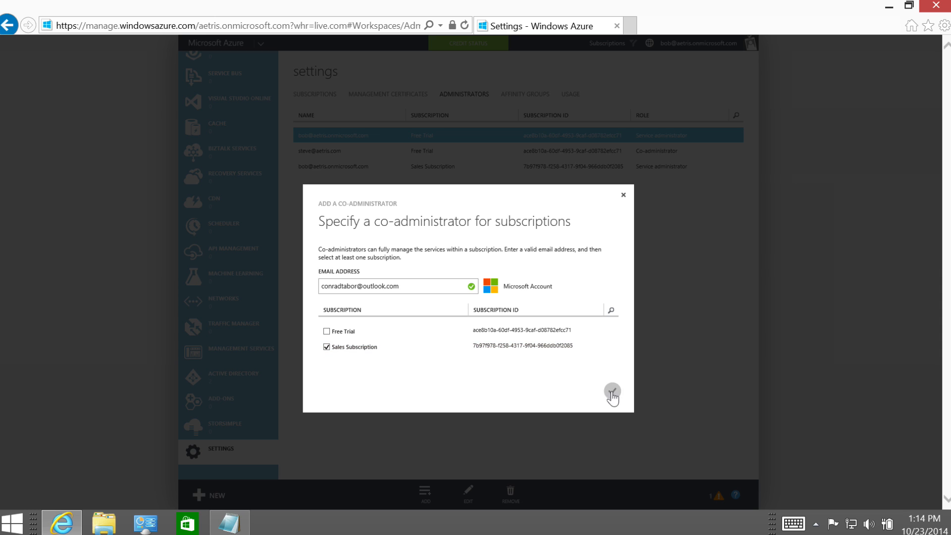
{"action": "left_click", "coordinate": [612, 391]}
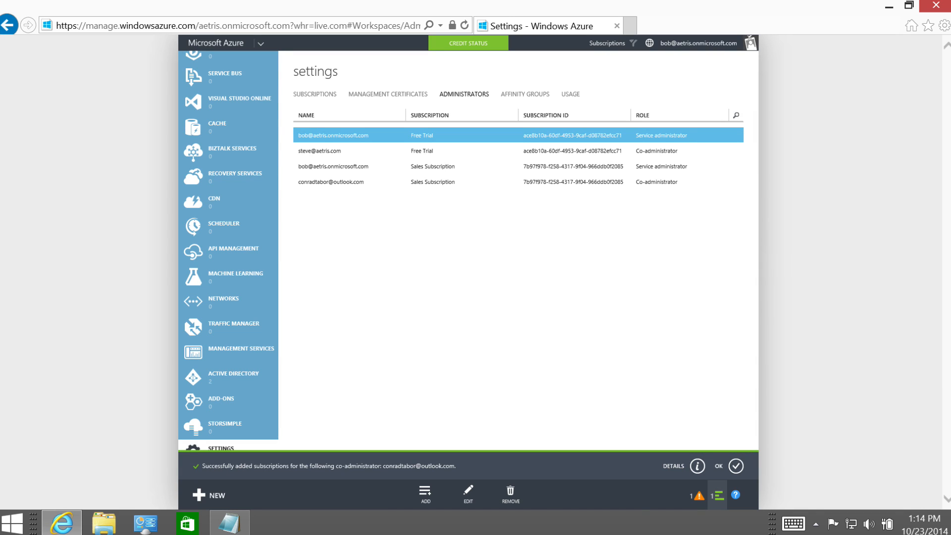
{"action": "left_click", "coordinate": [736, 465]}
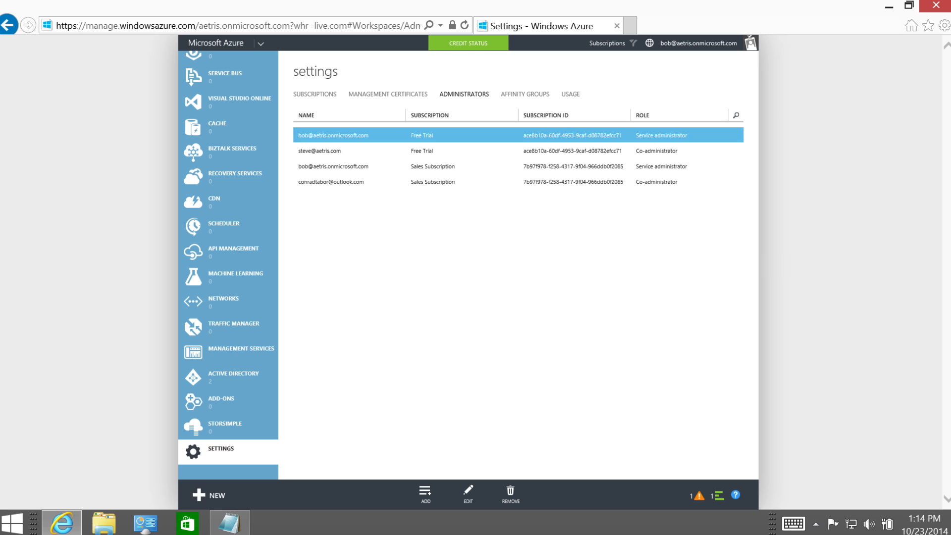
{"action": "mouse_move", "coordinate": [690, 69]}
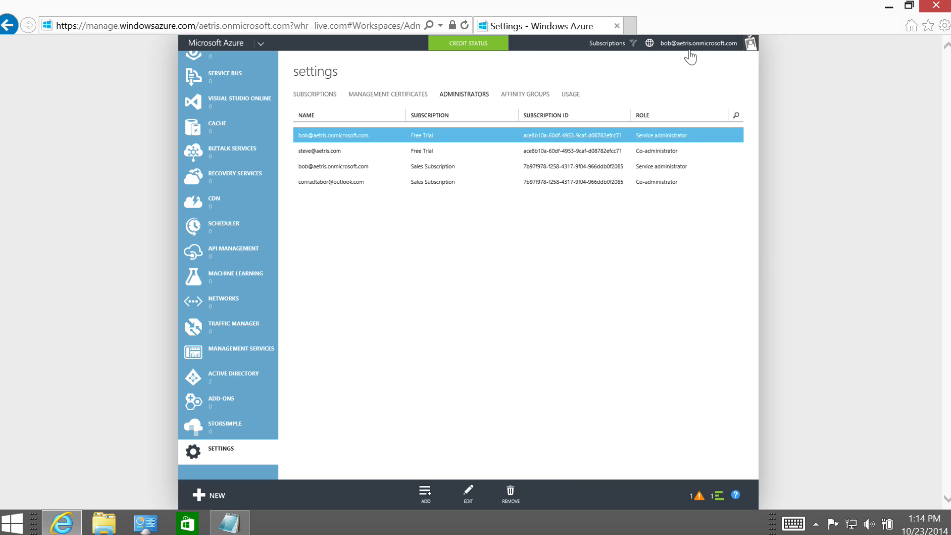
Step: Open the account's subscriptions overview listing Sales Subscription and Free Trial
{"action": "left_click", "coordinate": [696, 43]}
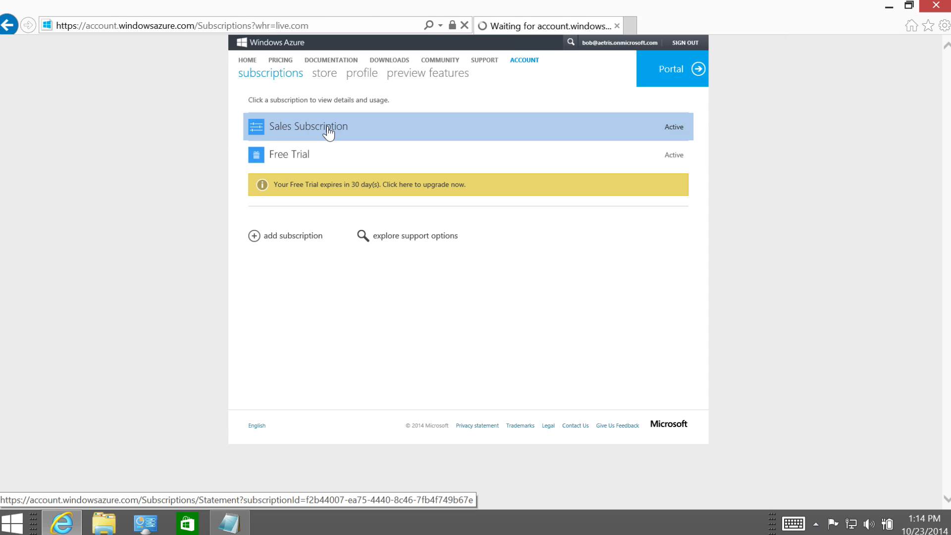
Step: Set the Sales Subscription's service administrator to the outlook.com address and save
{"action": "left_click", "coordinate": [321, 126]}
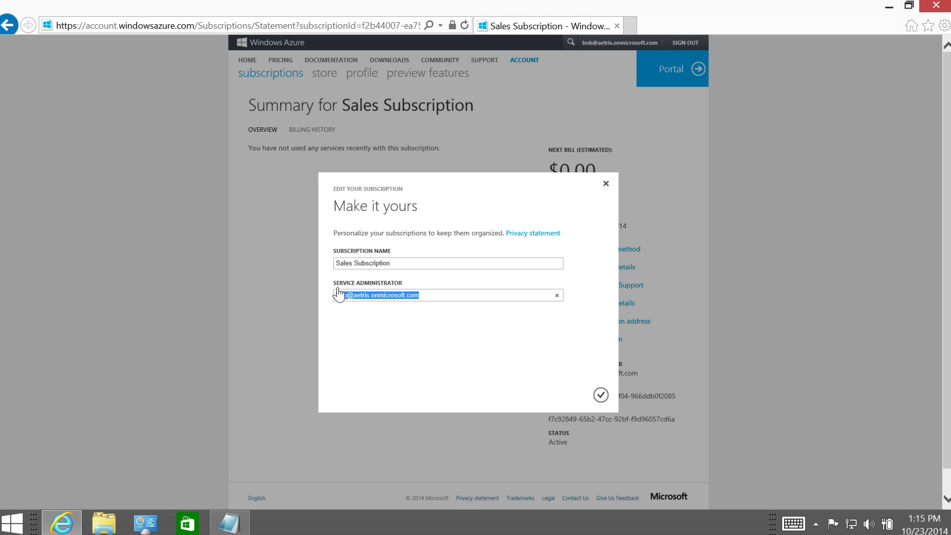
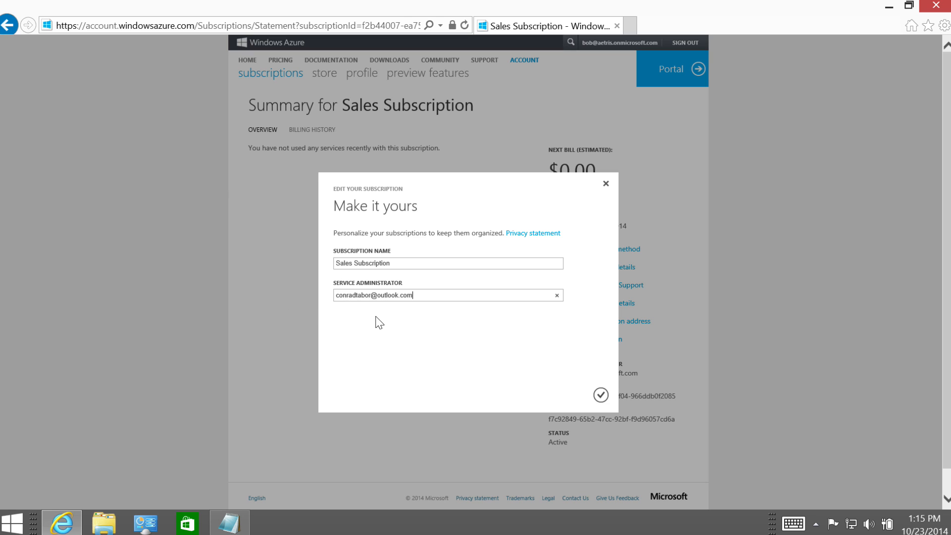
{"action": "mouse_move", "coordinate": [383, 297]}
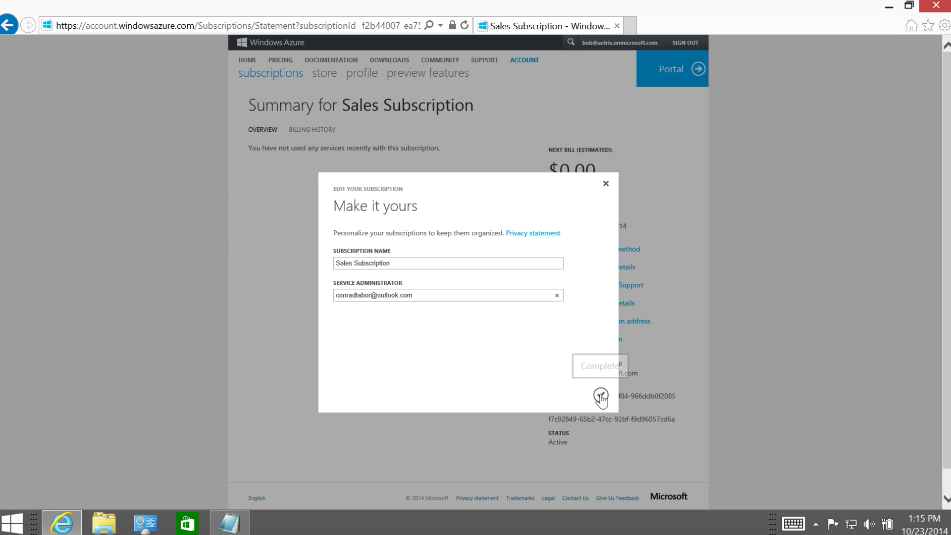
{"action": "left_click", "coordinate": [599, 366]}
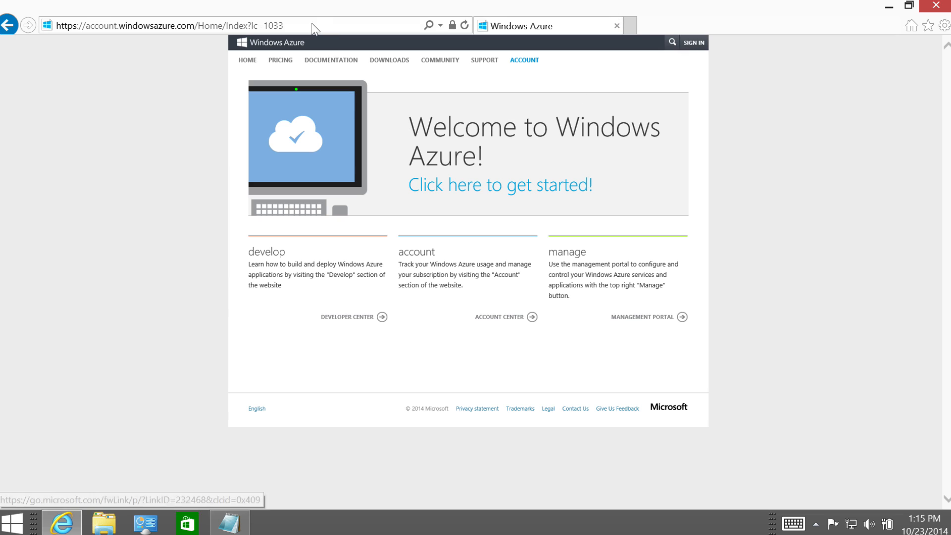
Step: Go to azure.microsoft.com, sign out of the portal, and bring up the sign-in account chooser
{"action": "type", "text": "azure.microsoft.com/en-us/"}
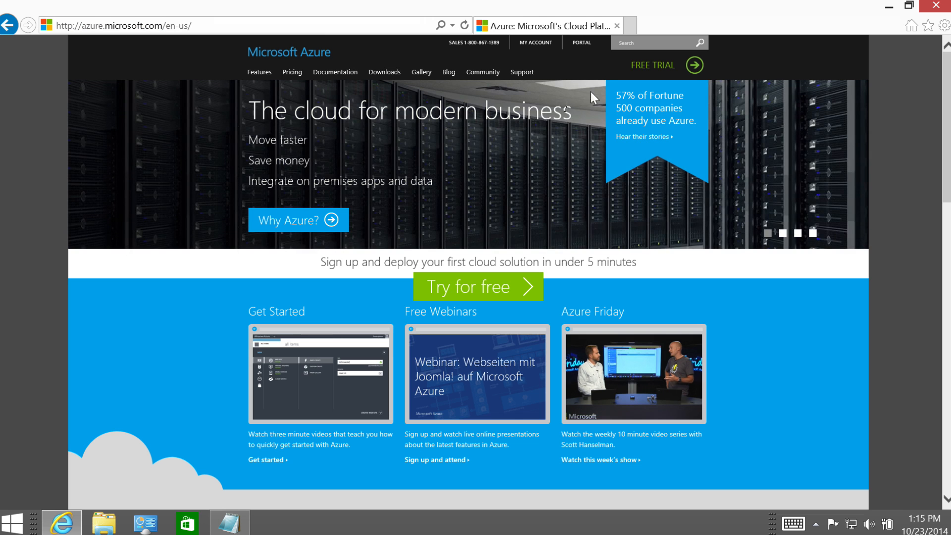
{"action": "left_click", "coordinate": [581, 43]}
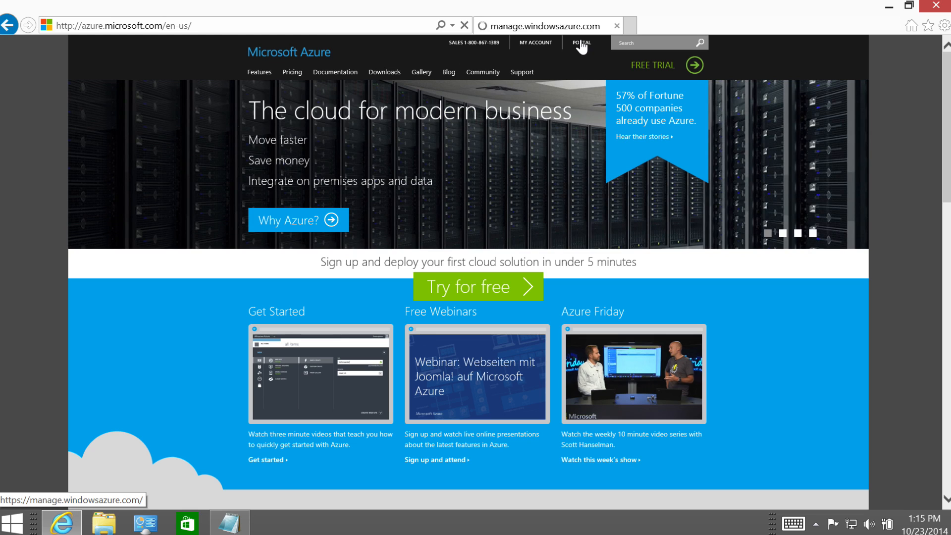
{"action": "left_click", "coordinate": [580, 43]}
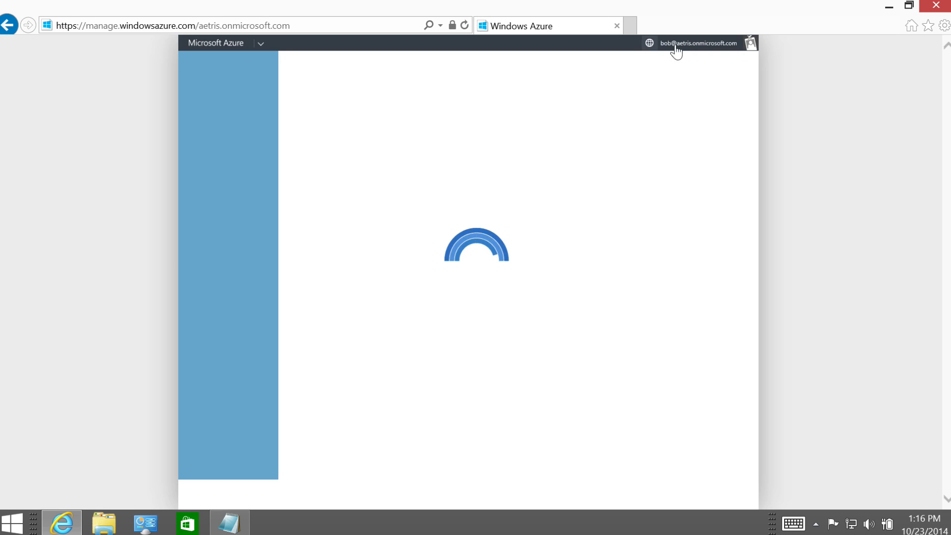
{"action": "left_click", "coordinate": [695, 44]}
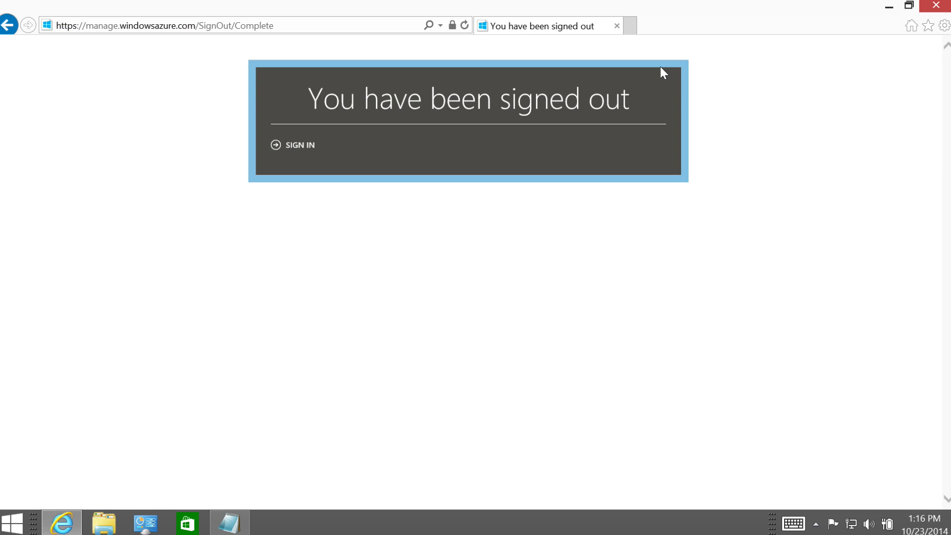
{"action": "left_click", "coordinate": [300, 144]}
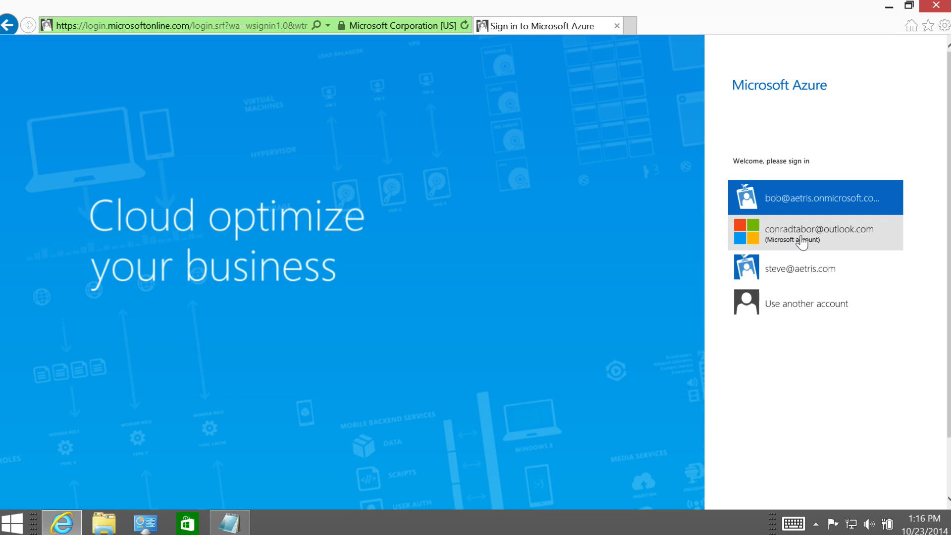
Step: Sign in as the Microsoft account user and skip the welcome tour to reach All Items
{"action": "left_click", "coordinate": [814, 233]}
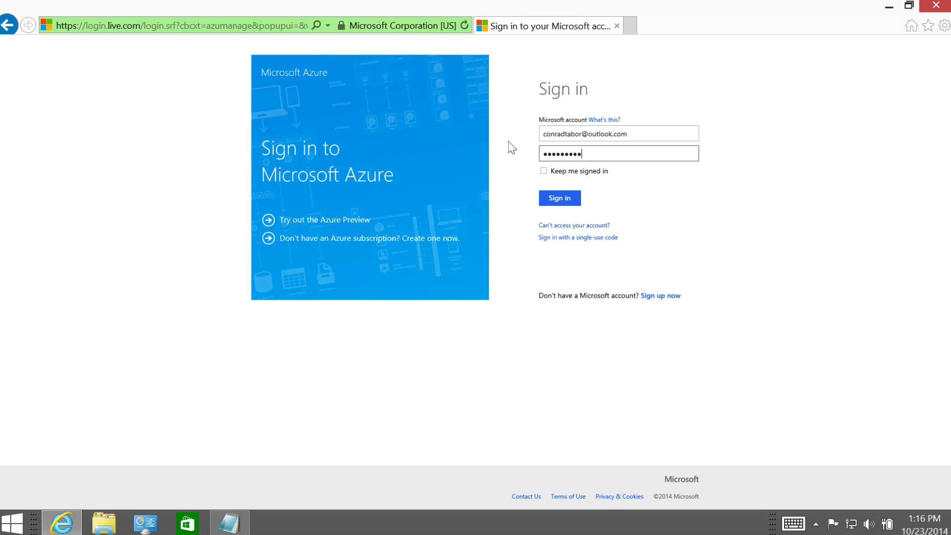
{"action": "left_click", "coordinate": [558, 197]}
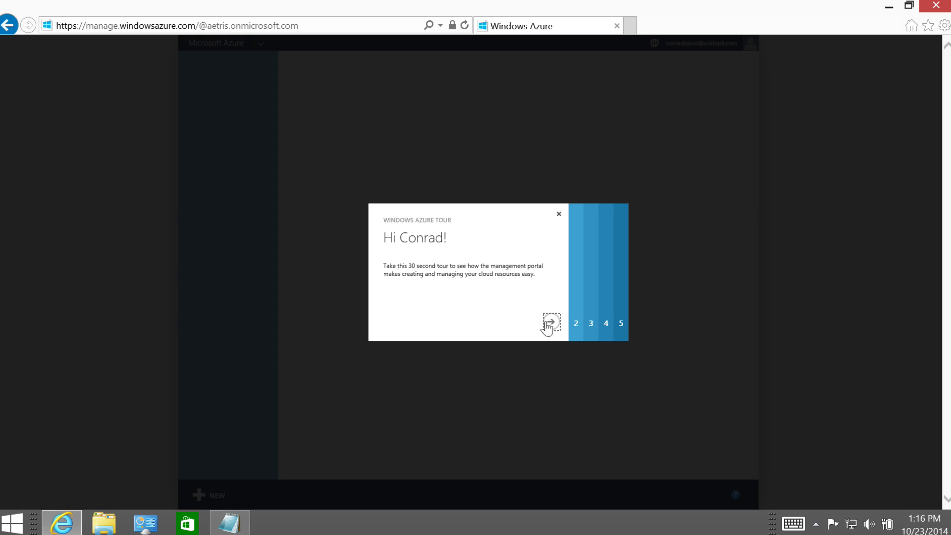
{"action": "left_click", "coordinate": [550, 323]}
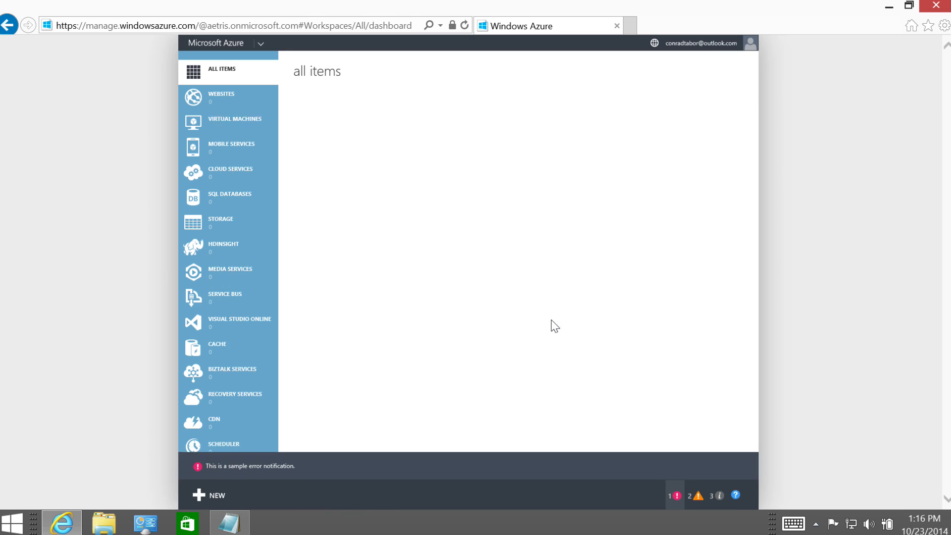
Step: Show the Active Directory list and highlight Aetris Sales' Global Administrator role
{"action": "left_click", "coordinate": [200, 496]}
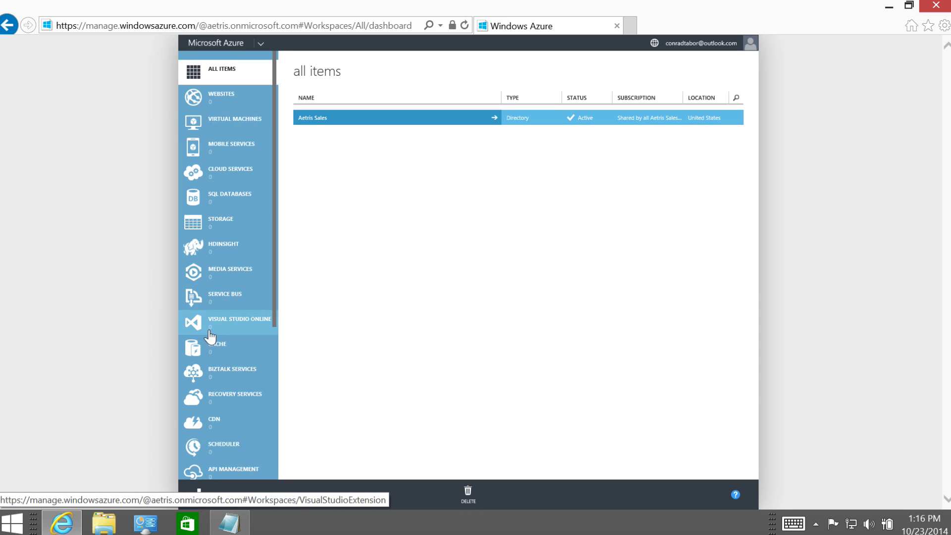
{"action": "left_click", "coordinate": [226, 376]}
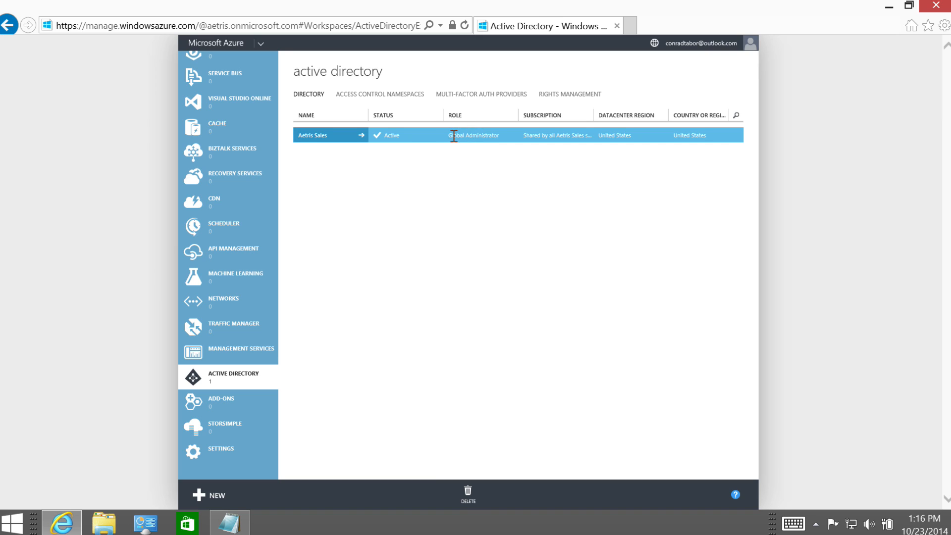
{"action": "double_click", "coordinate": [474, 135]}
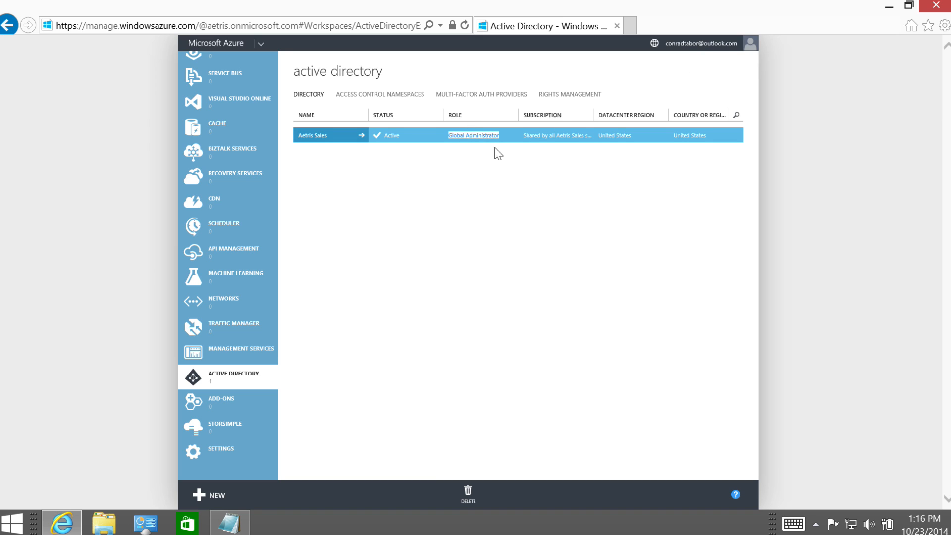
{"action": "mouse_move", "coordinate": [446, 210]}
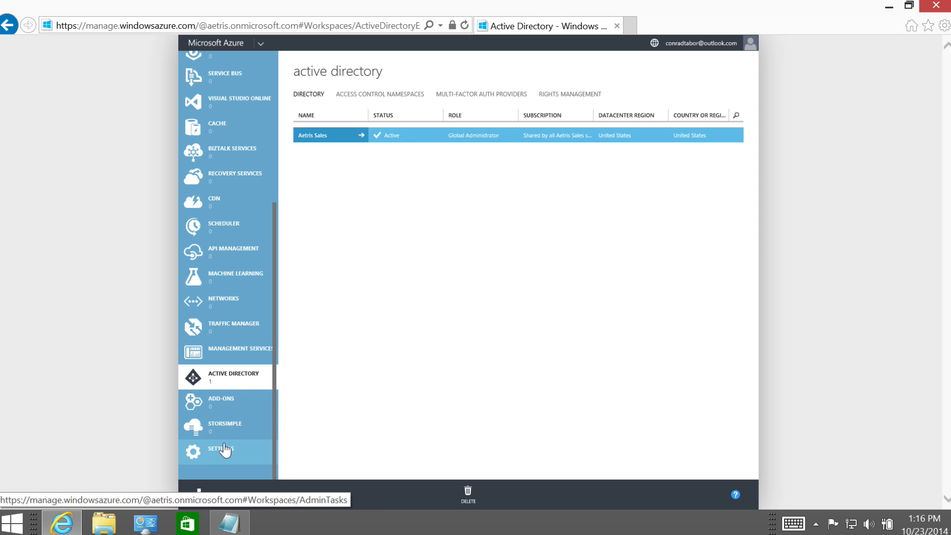
Step: Select the Sales Subscription row on the Settings subscriptions list
{"action": "left_click", "coordinate": [219, 452]}
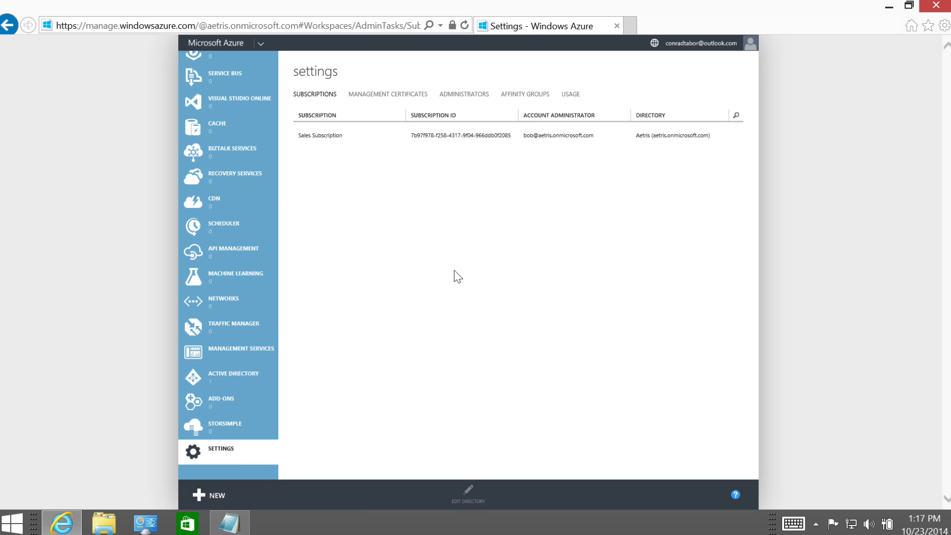
{"action": "left_click", "coordinate": [344, 135]}
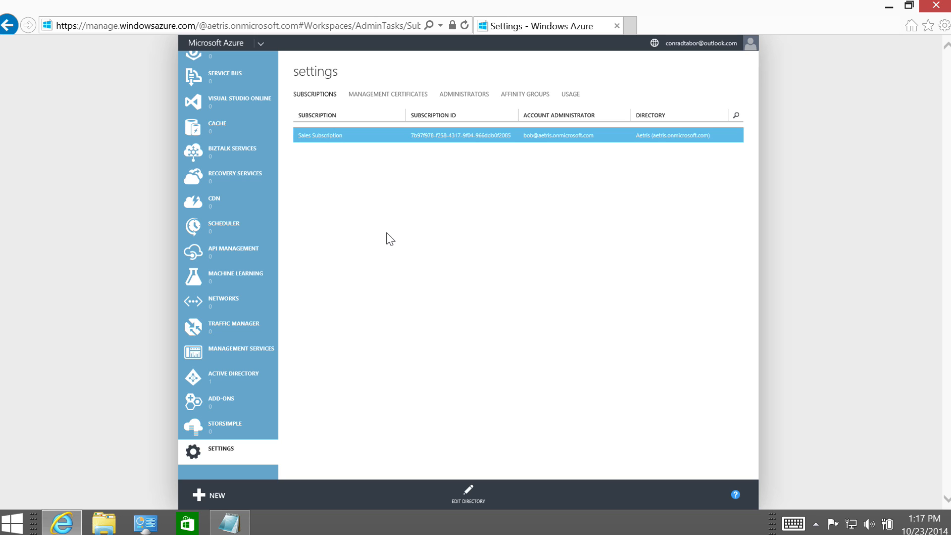
{"action": "mouse_move", "coordinate": [446, 358]}
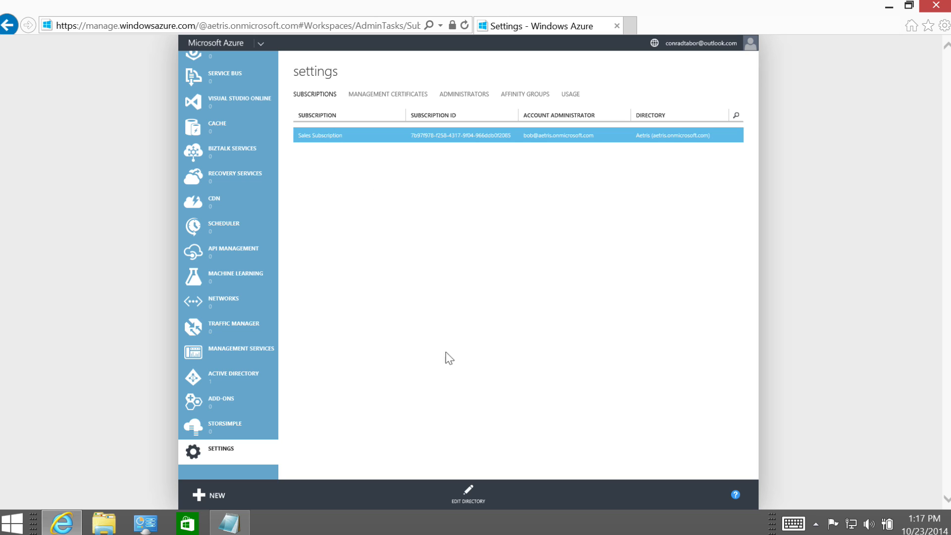
{"action": "mouse_move", "coordinate": [472, 498]}
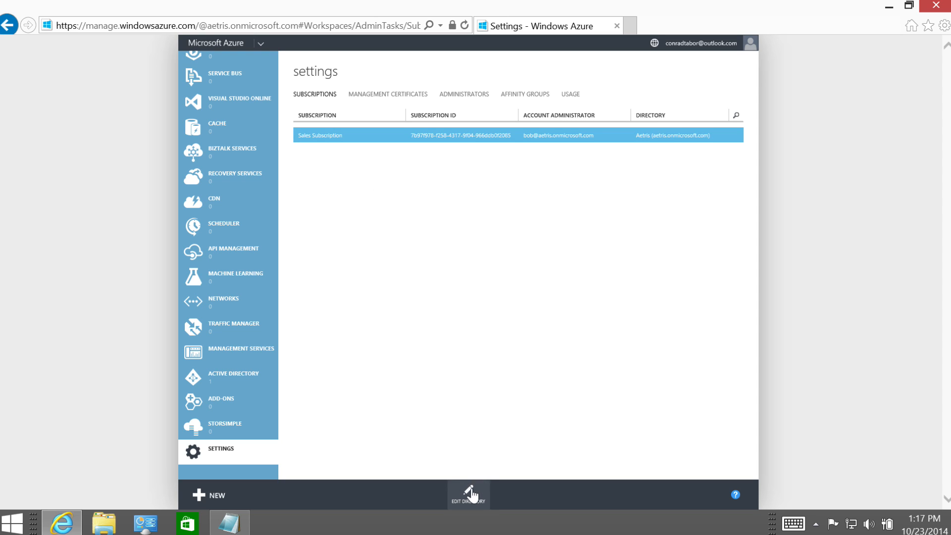
Step: Change Sales Subscription's directory to Aetris Sales via Edit Directory and confirm
{"action": "left_click", "coordinate": [468, 494]}
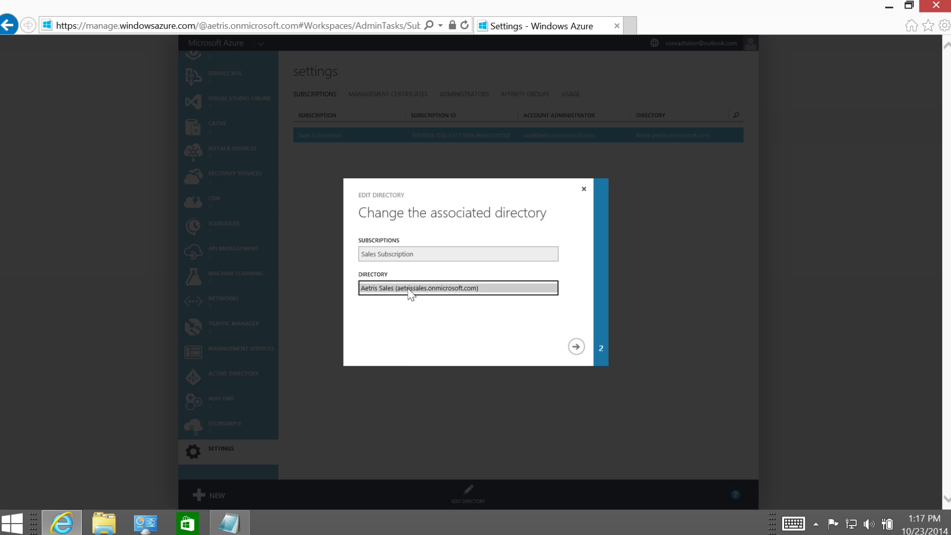
{"action": "left_click", "coordinate": [457, 288]}
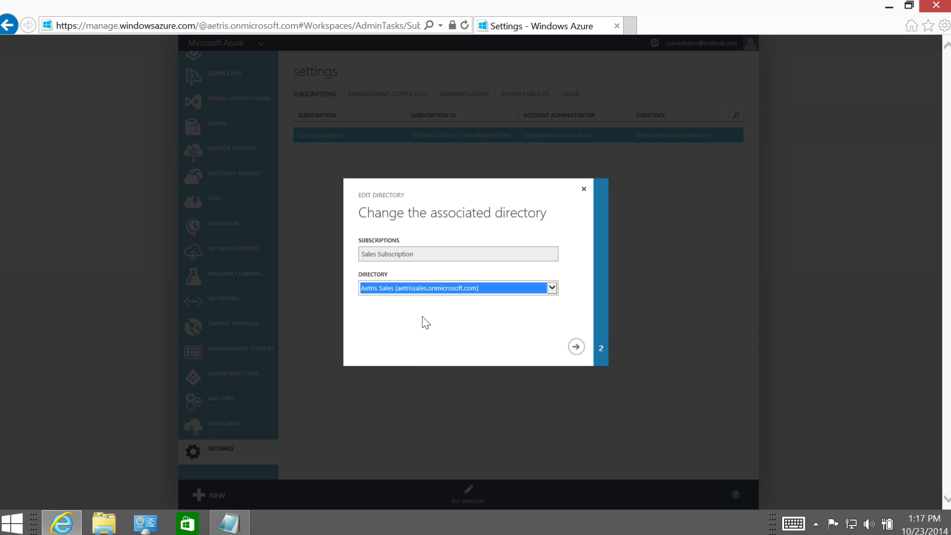
{"action": "mouse_move", "coordinate": [430, 312]}
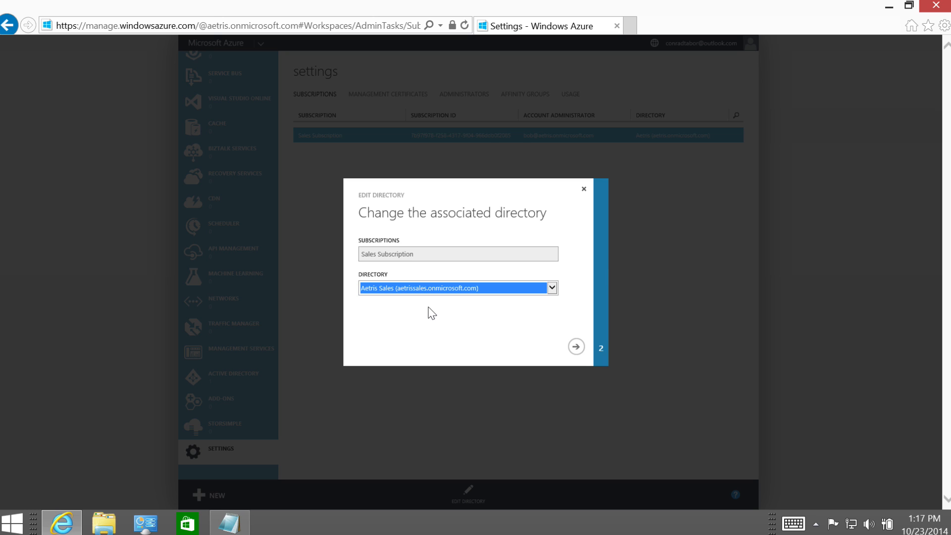
{"action": "left_click", "coordinate": [576, 347]}
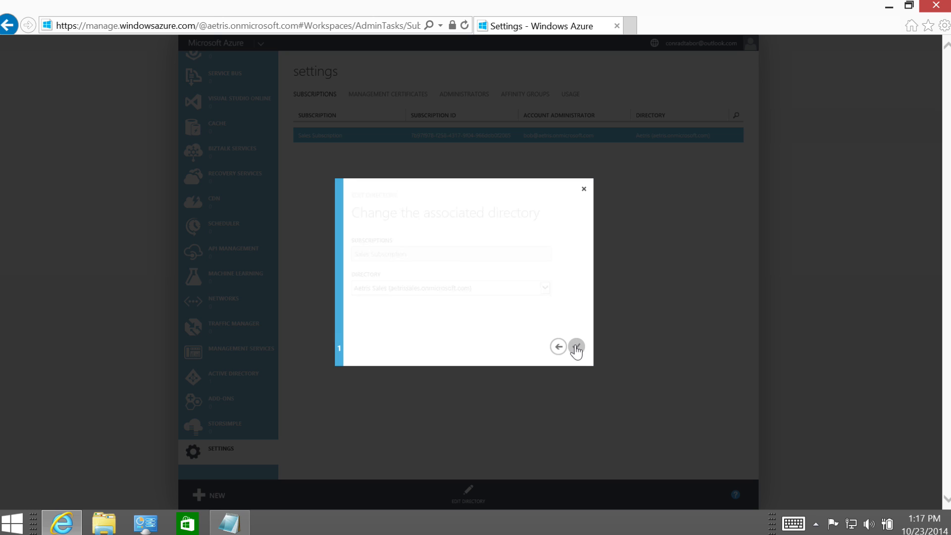
{"action": "left_click", "coordinate": [577, 347]}
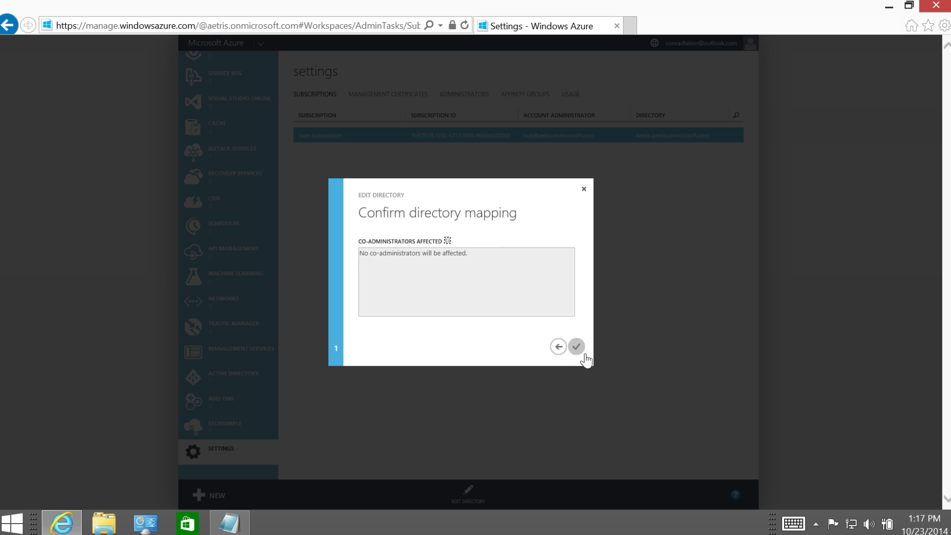
{"action": "left_click", "coordinate": [576, 347]}
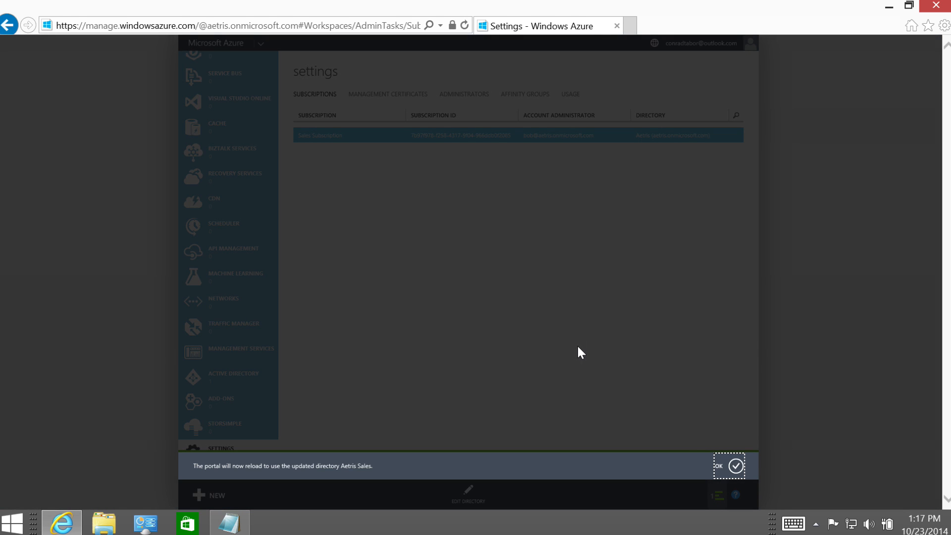
{"action": "mouse_move", "coordinate": [554, 353]}
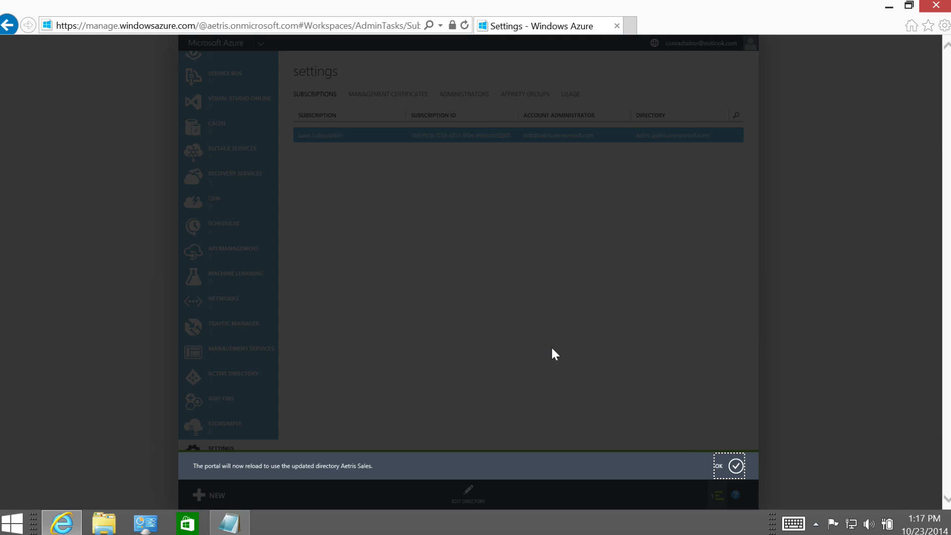
{"action": "mouse_move", "coordinate": [657, 425]}
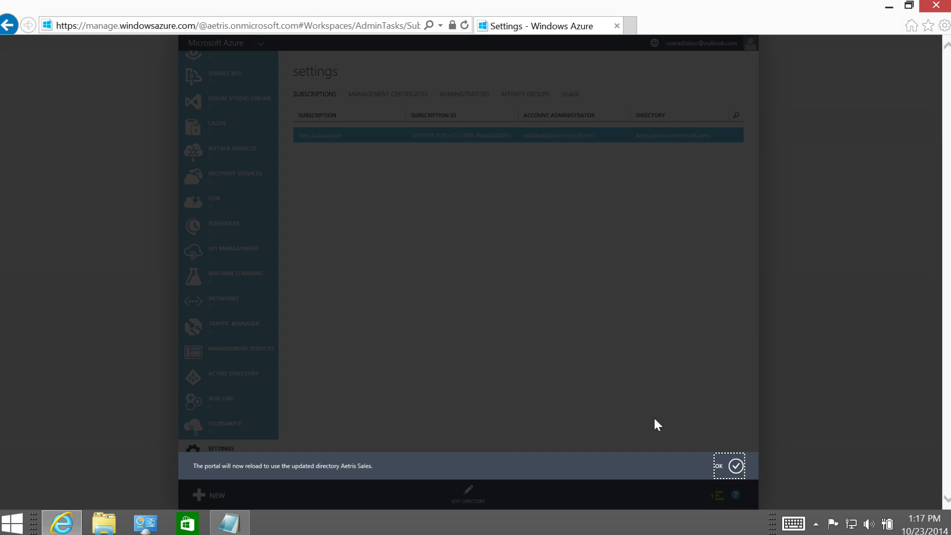
Step: Acknowledge the reload so the portal opens under the Aetris Sales directory
{"action": "left_click", "coordinate": [735, 465]}
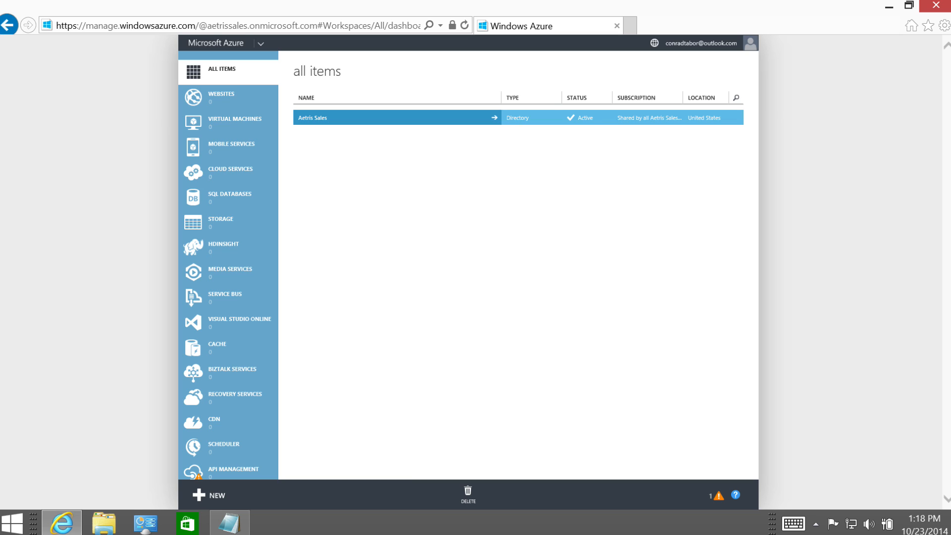
{"action": "mouse_move", "coordinate": [678, 141]}
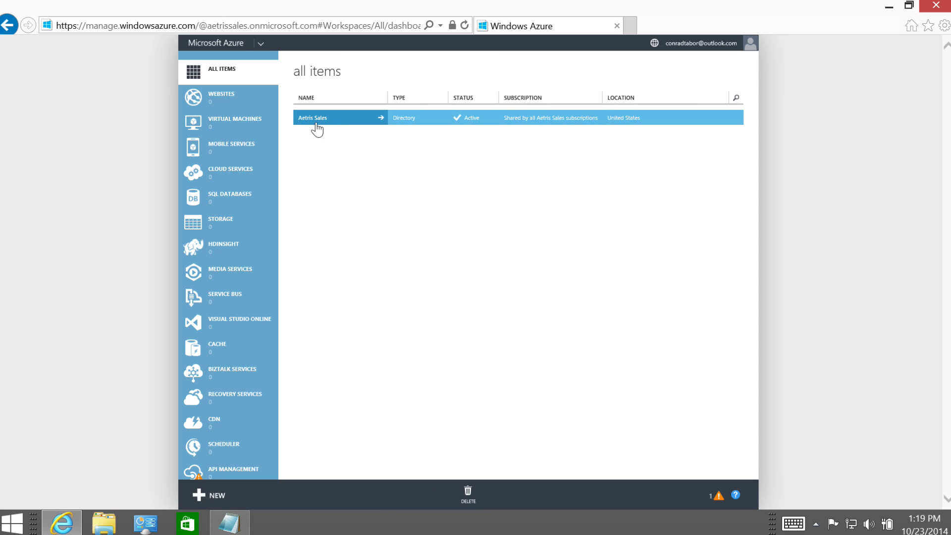
{"action": "mouse_move", "coordinate": [552, 118]}
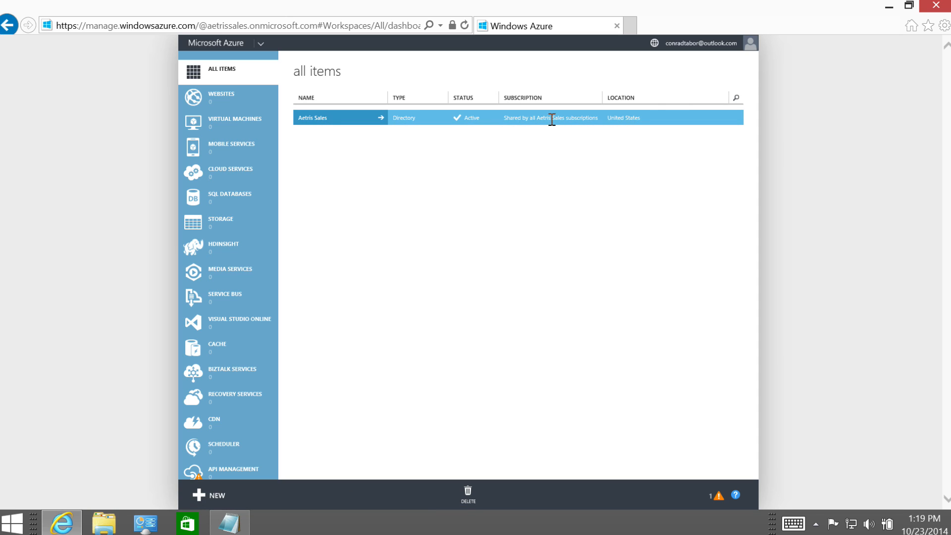
{"action": "mouse_move", "coordinate": [590, 121]}
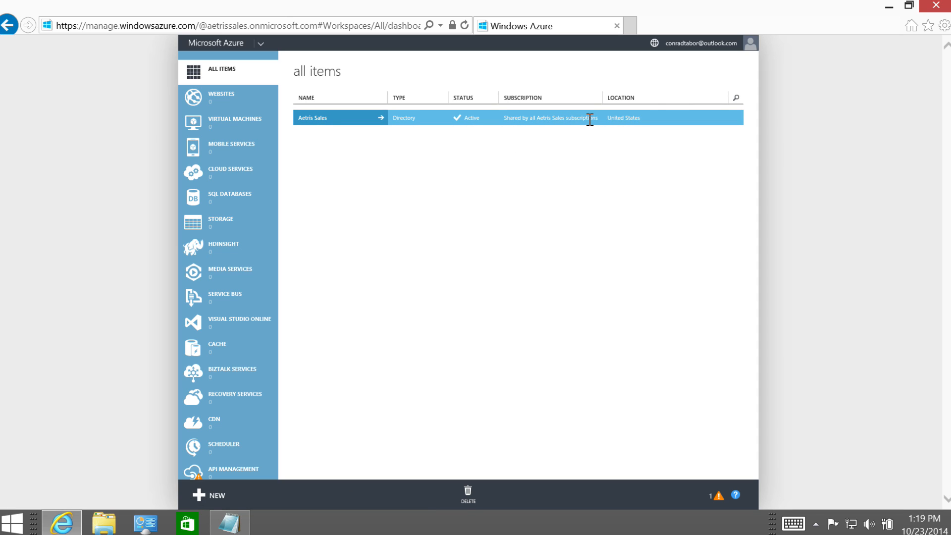
{"action": "mouse_move", "coordinate": [575, 20]}
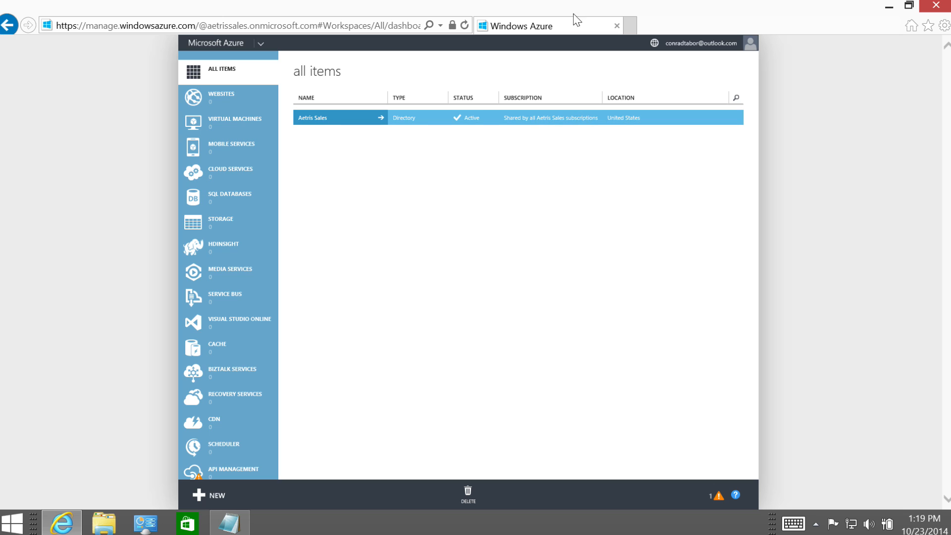